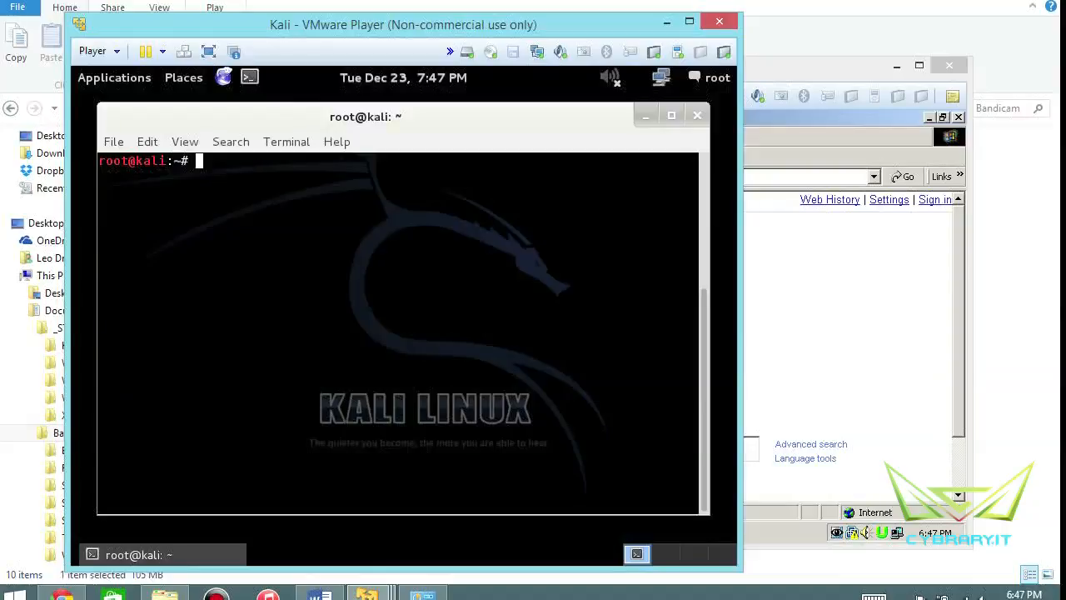
Read the manual page, marking the word Netscape, then quit the manual
{"action": "type", "text": "man"}
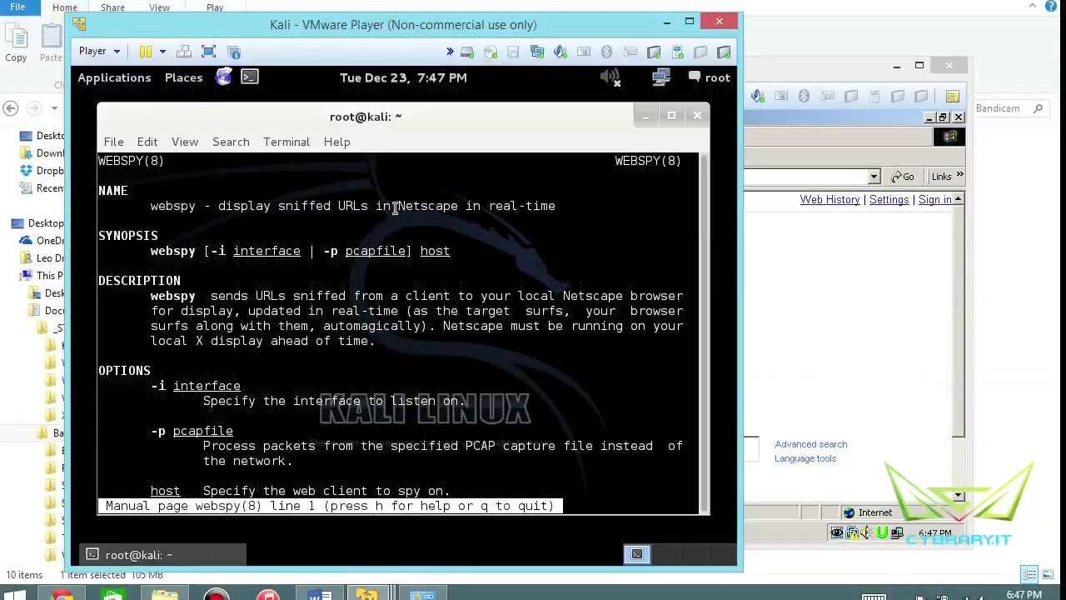
{"action": "double_click", "coordinate": [428, 206]}
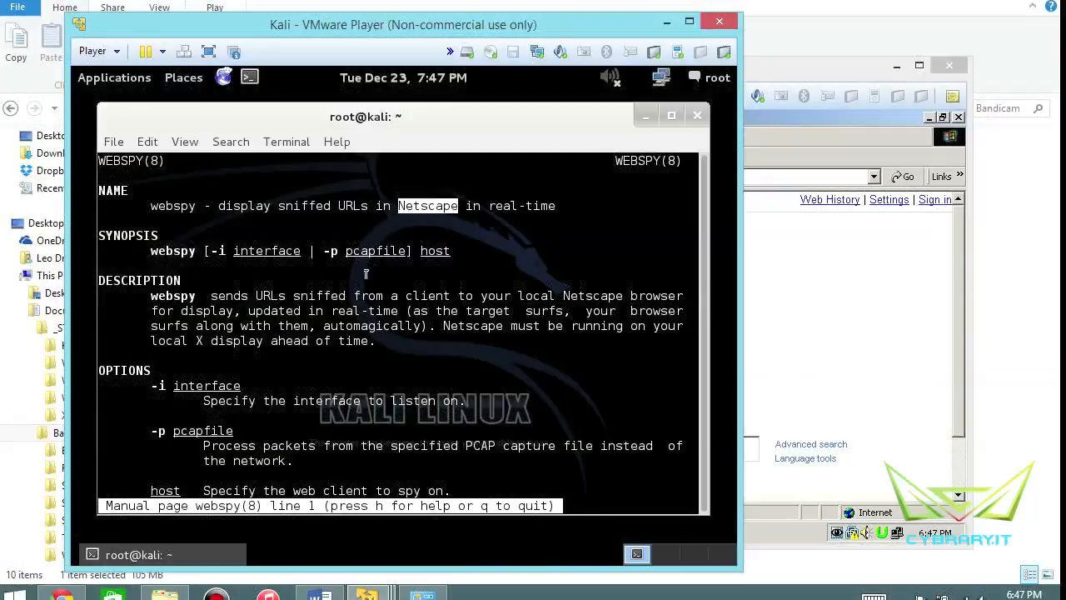
{"action": "mouse_move", "coordinate": [265, 304]}
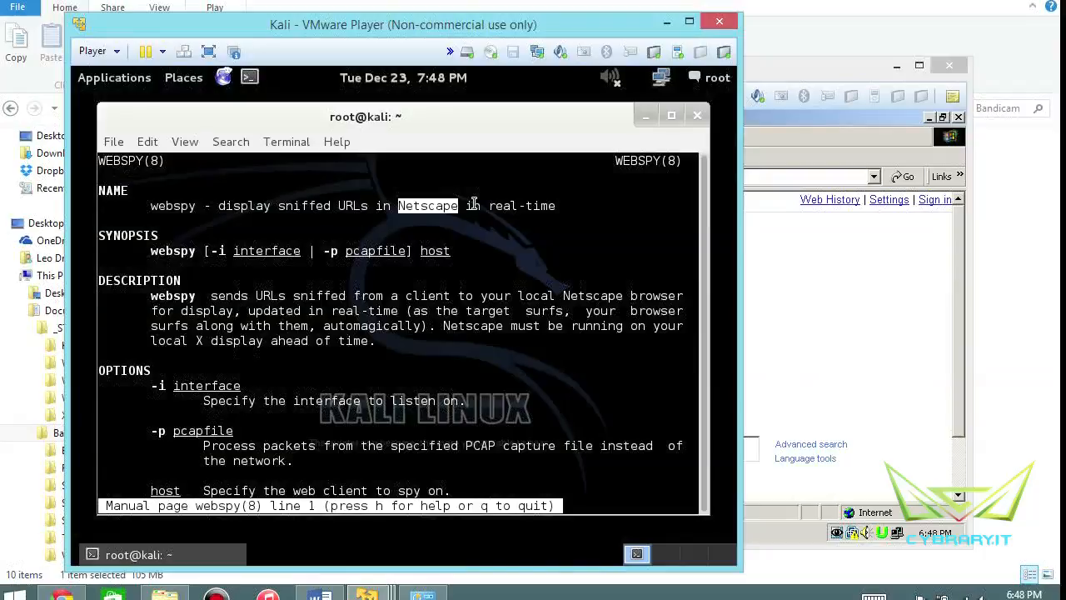
{"action": "mouse_move", "coordinate": [341, 200]}
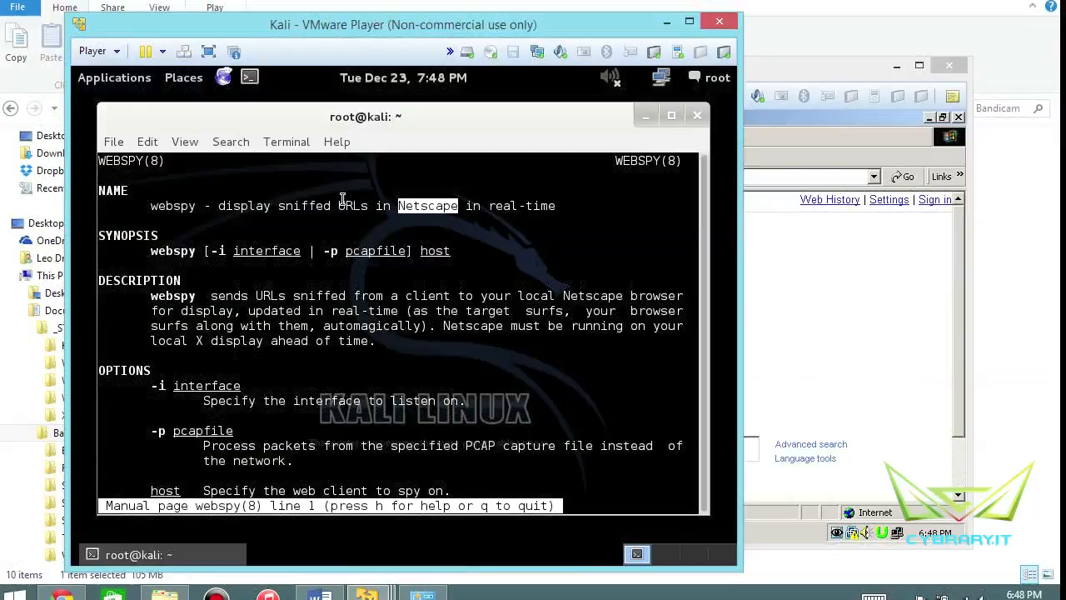
{"action": "scroll", "scroll_direction": "down", "scroll_amount": 3}
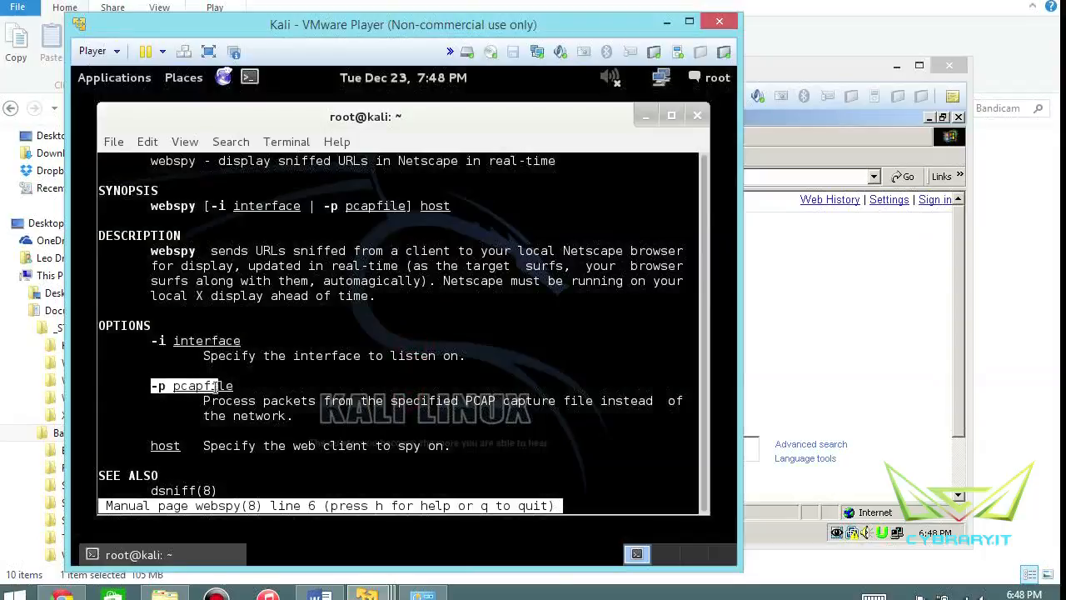
{"action": "scroll", "scroll_direction": "down", "scroll_amount": 3}
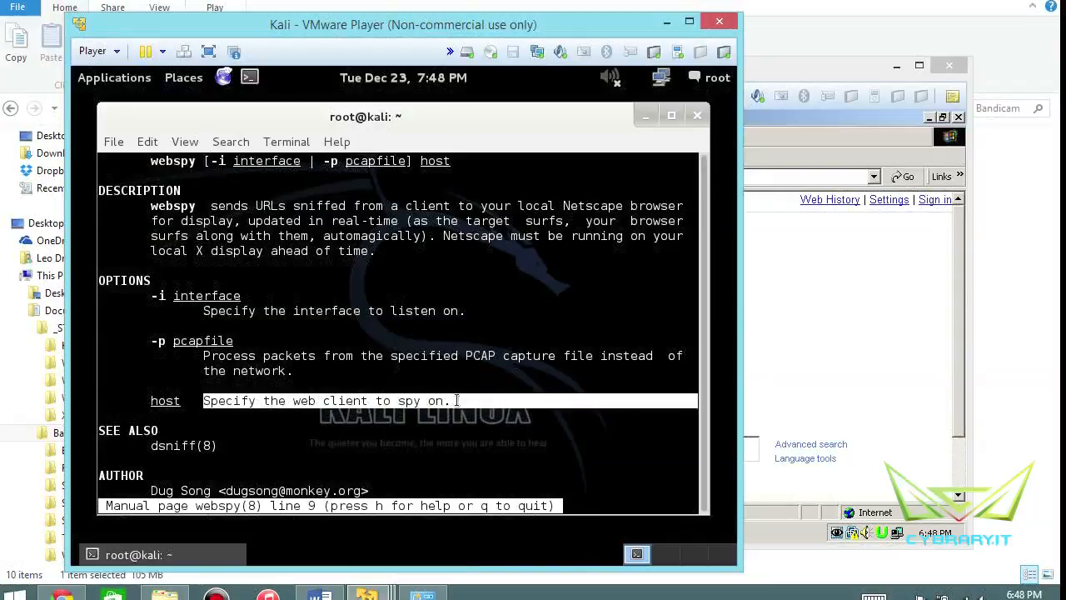
{"action": "scroll", "scroll_direction": "down", "scroll_amount": 3}
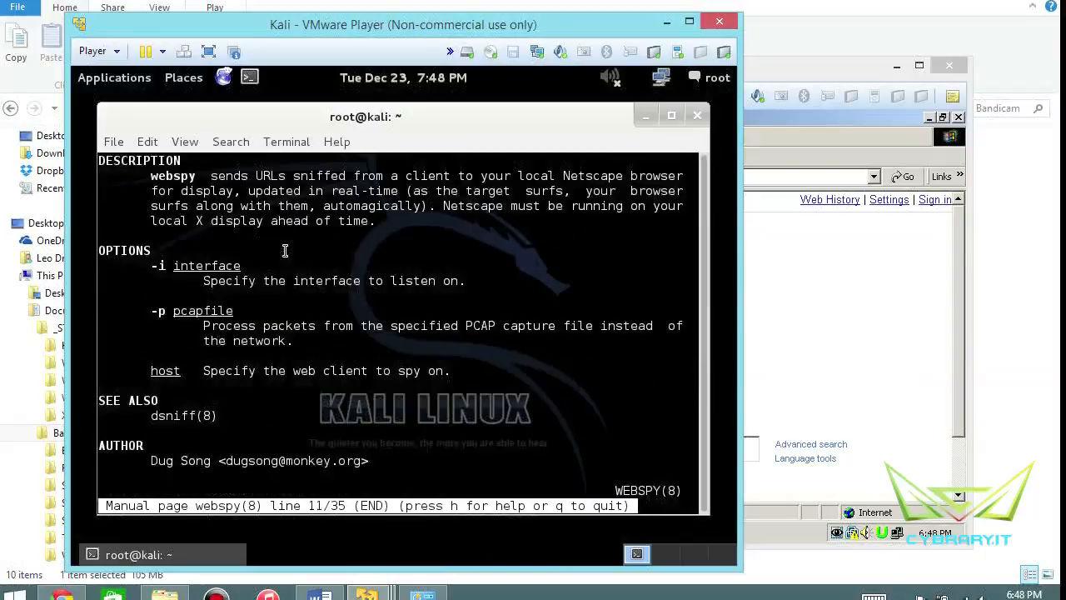
{"action": "key", "text": "q"}
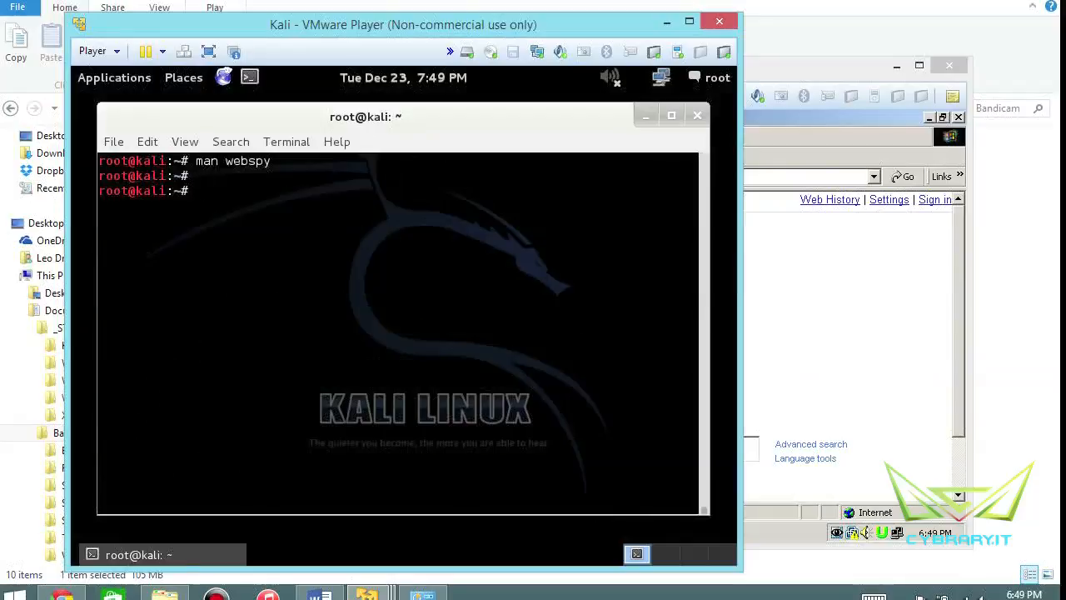
Run webspy -i eth0 against host 192.168.1.8
{"action": "type", "text": "webspy"}
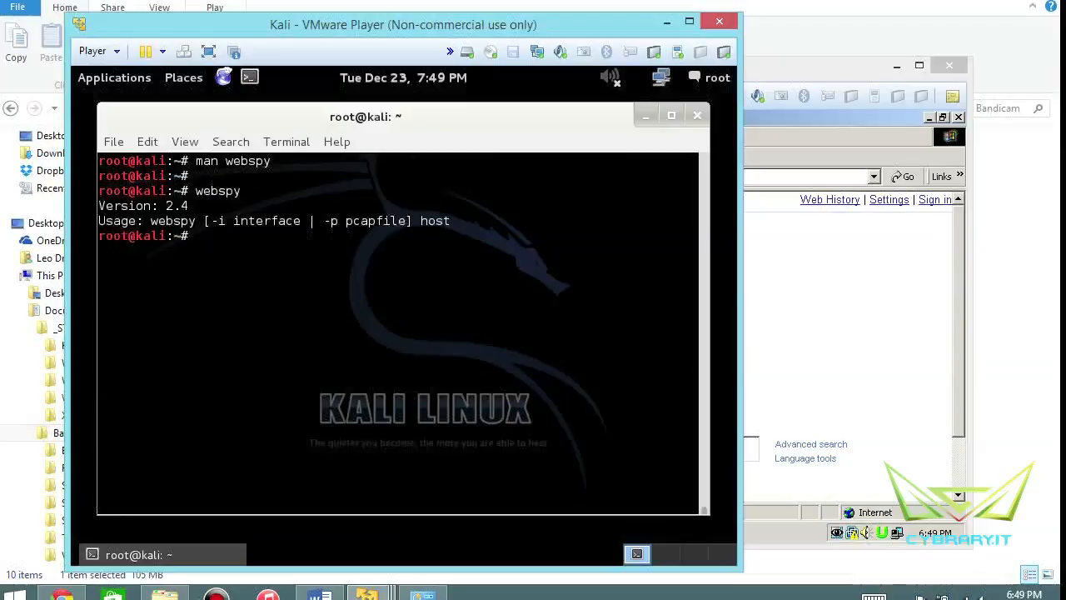
{"action": "type", "text": "webspy -i et"}
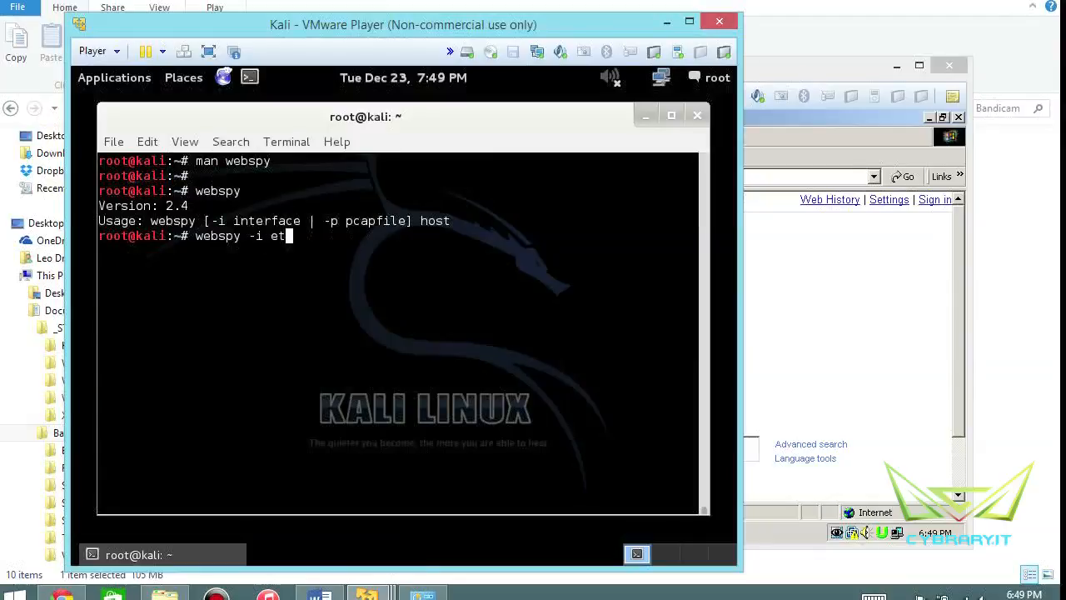
{"action": "type", "text": "h0"}
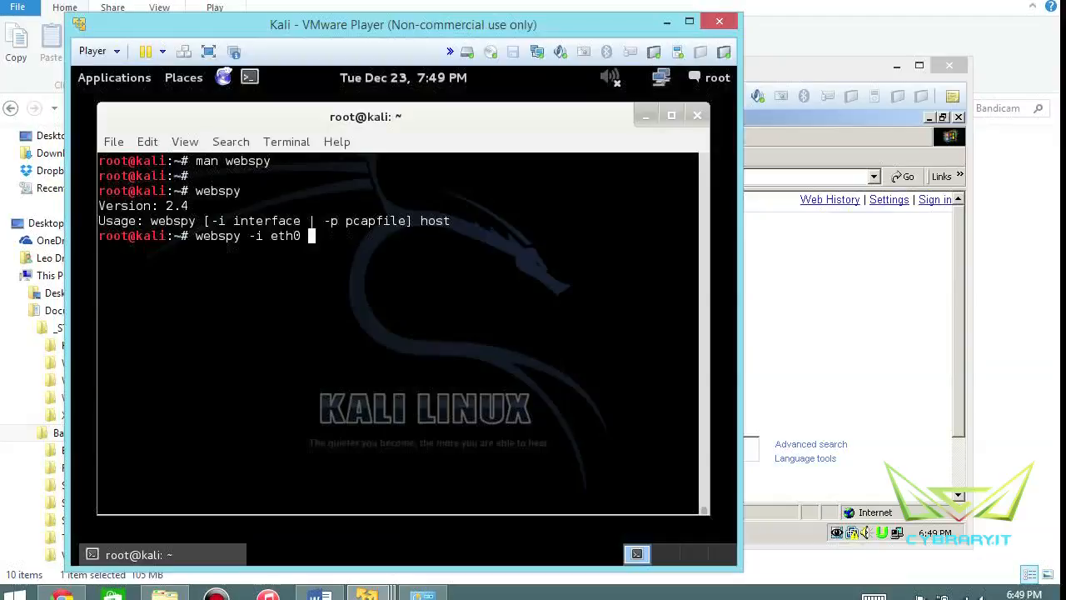
{"action": "type", "text": "192.168.1"}
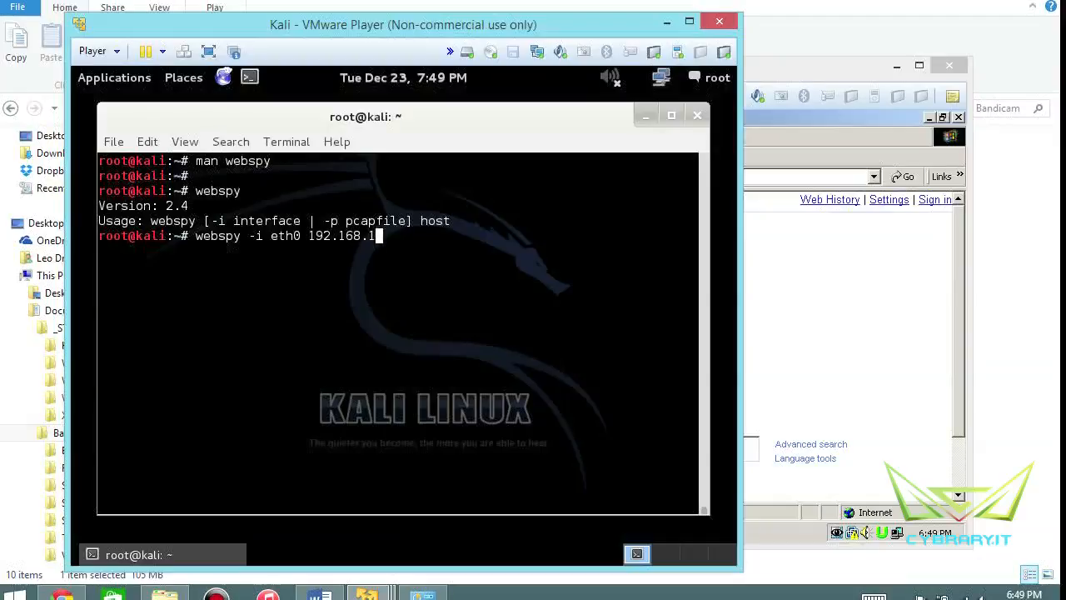
{"action": "type", "text": "8"}
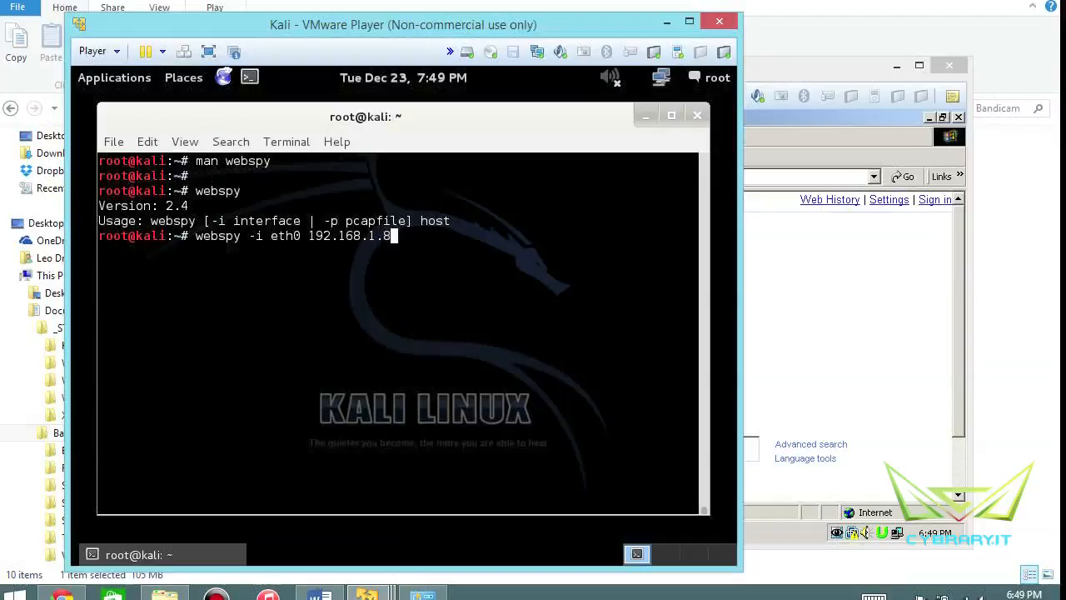
{"action": "key", "text": "Return"}
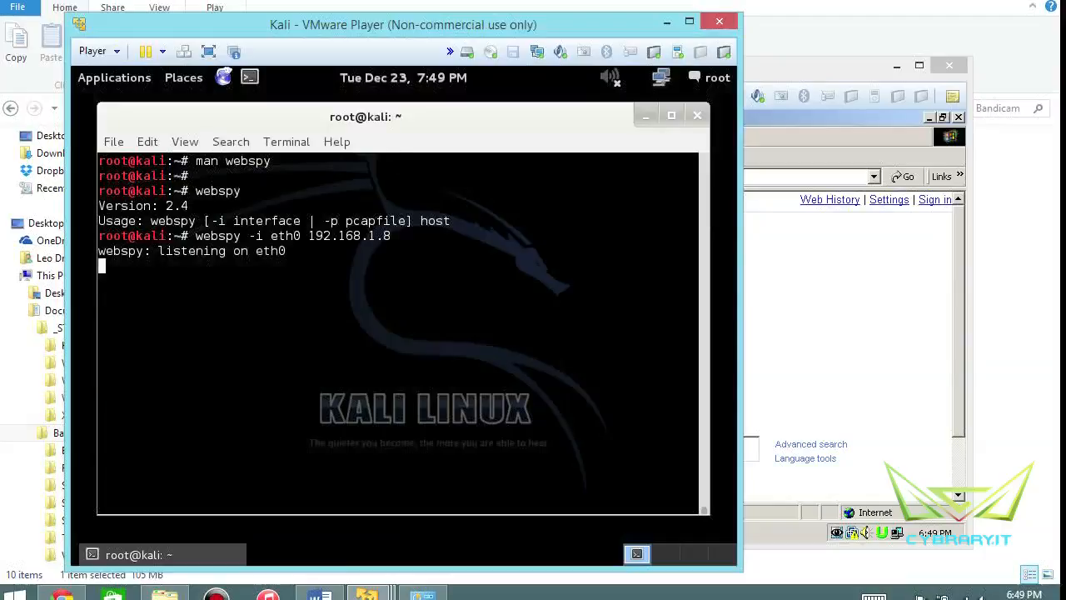
{"action": "mouse_move", "coordinate": [286, 528]}
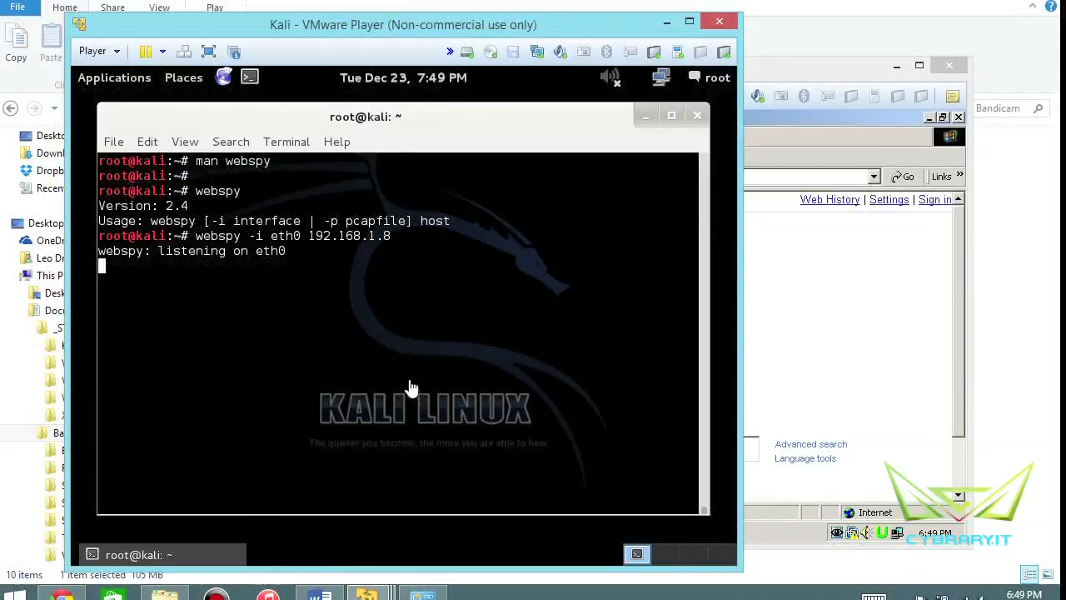
{"action": "mouse_move", "coordinate": [441, 268]}
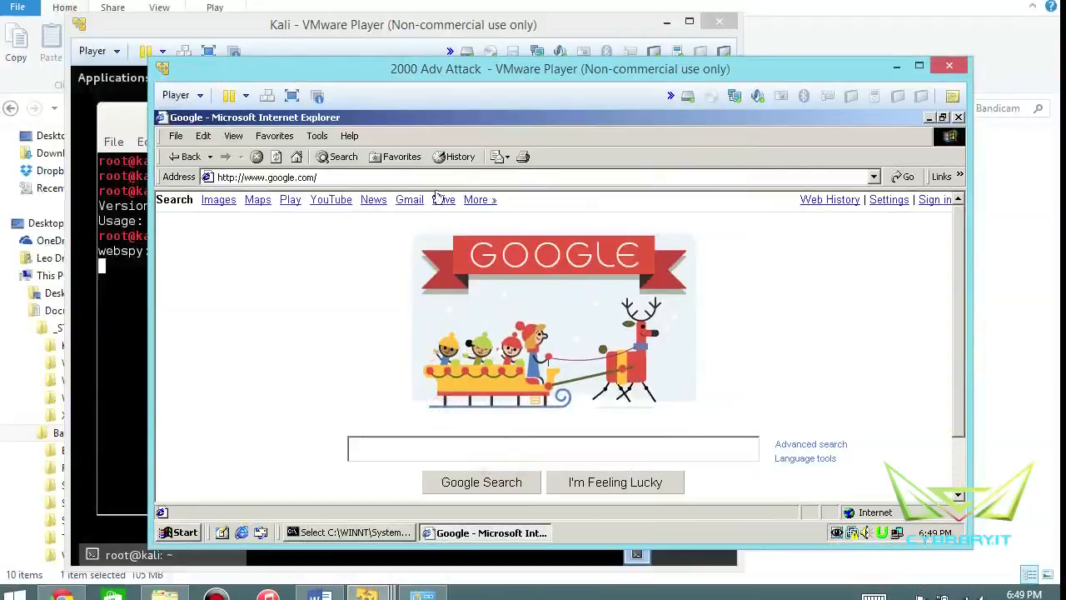
Search Google for a name in Internet Explorer and decline the AutoComplete offer
{"action": "left_click", "coordinate": [398, 457]}
{"action": "type", "text": "leo dregier"}
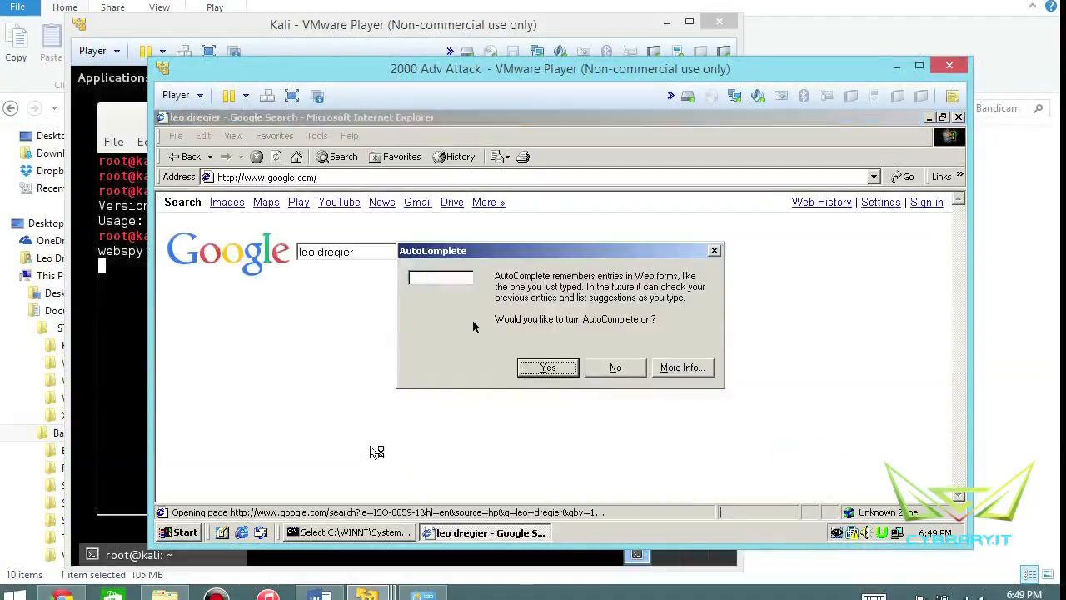
{"action": "left_click", "coordinate": [615, 367]}
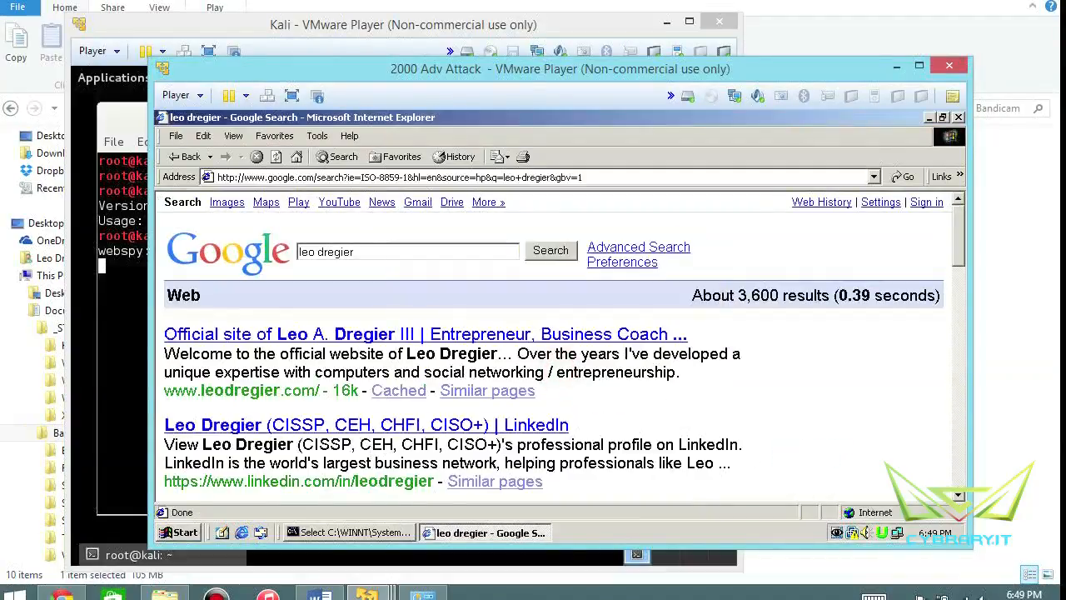
{"action": "left_click", "coordinate": [150, 554]}
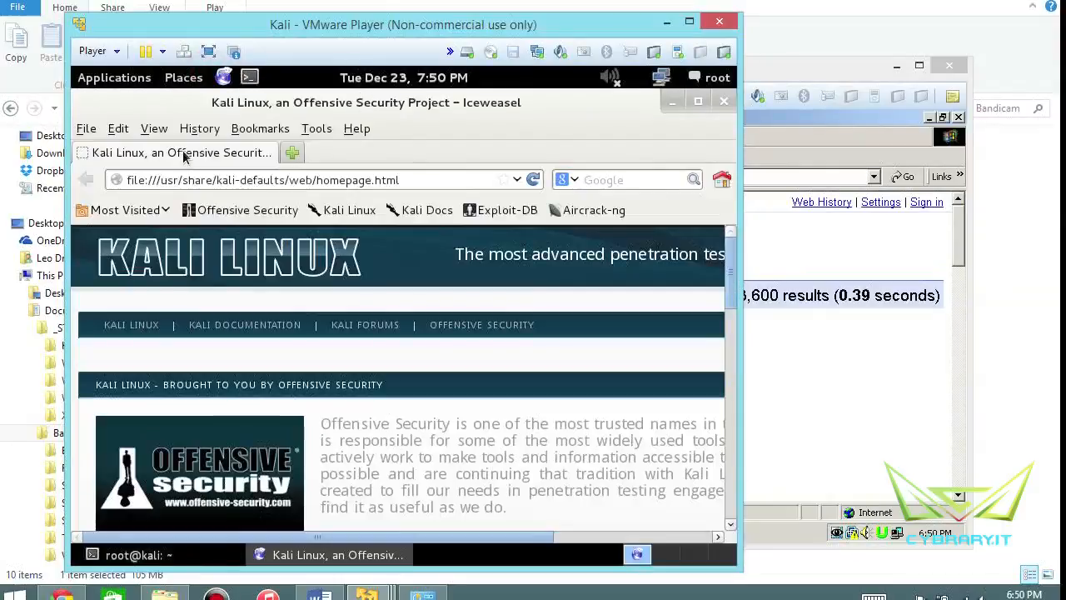
Load google.com in Iceweasel and minimize the browser to show the terminal
{"action": "left_click", "coordinate": [430, 179]}
{"action": "type", "text": "https://www.google.com"}
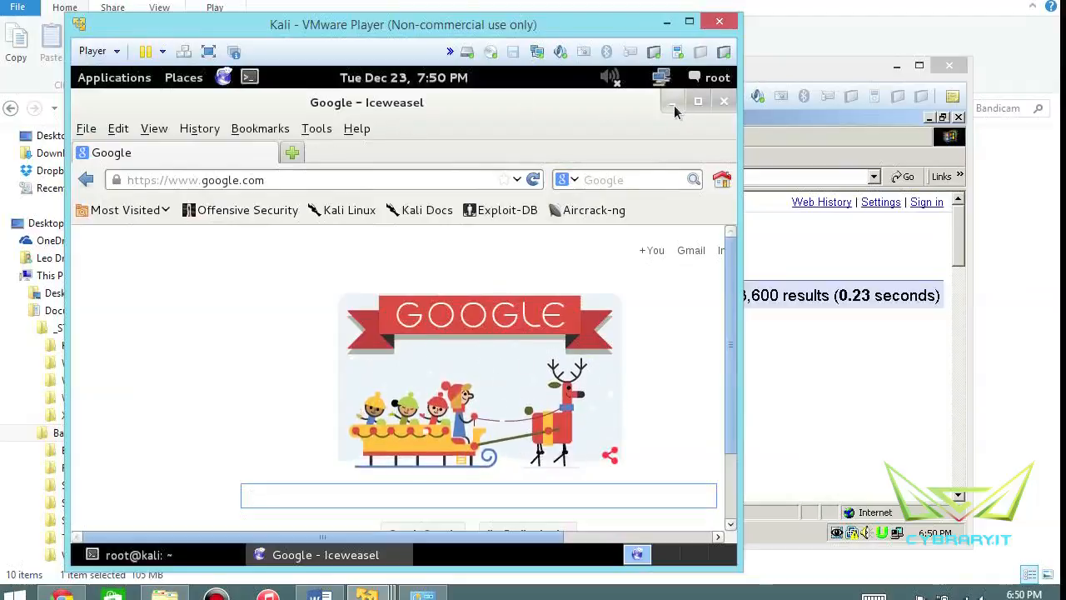
{"action": "left_click", "coordinate": [138, 555]}
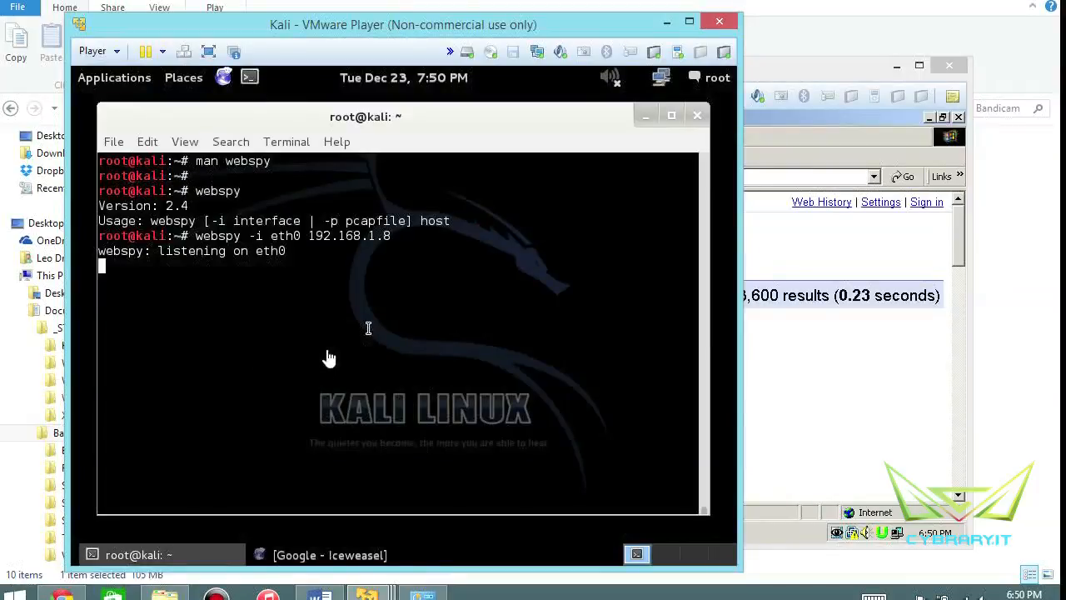
Suspend the running webspy with Ctrl+Z and clear the recalled command line
{"action": "key", "text": "ctrl+z"}
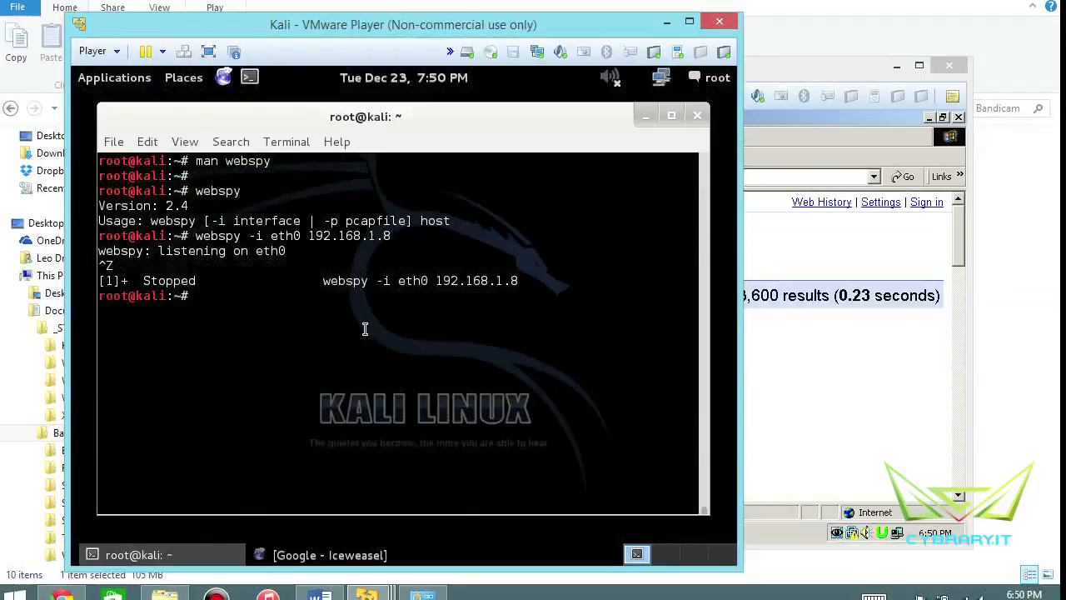
{"action": "type", "text": "webspy -i eth0 192.168.1"}
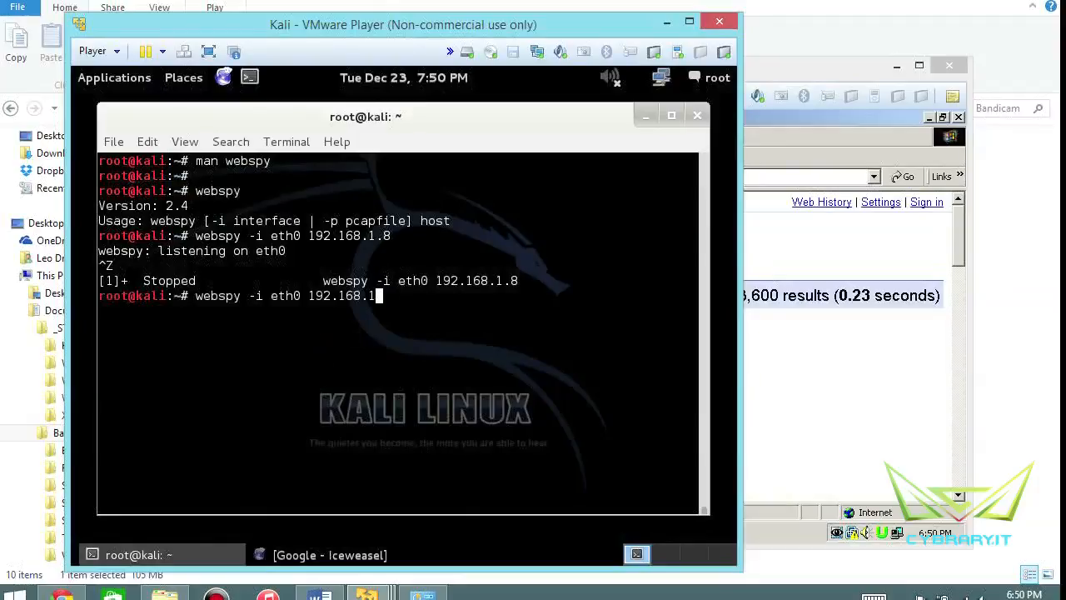
{"action": "key", "text": "BackSpace"}
{"action": "type", "text": "k"}
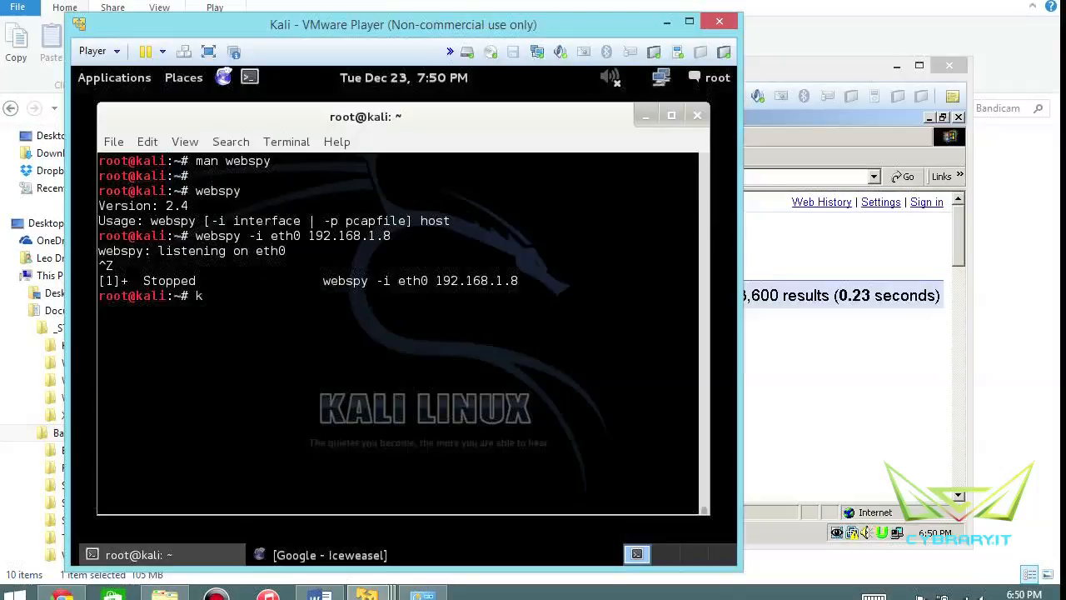
Check eth0's address with ifconfig eth0 and start webspy for 192.168.92.130
{"action": "type", "text": "ifconfig eth0"}
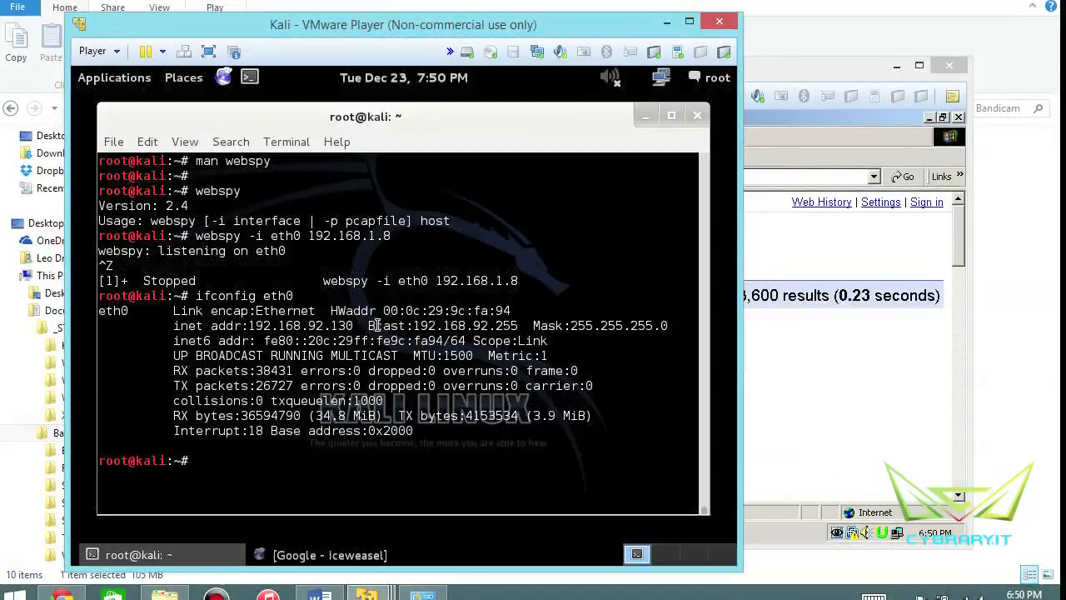
{"action": "type", "text": "ifconfig eth0"}
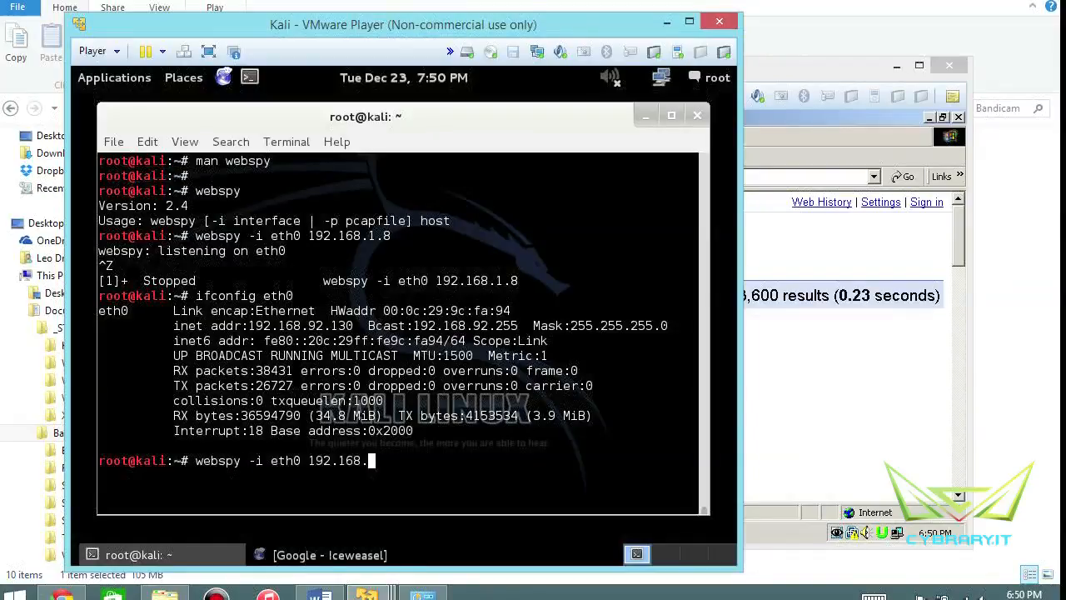
{"action": "type", "text": "92.1"}
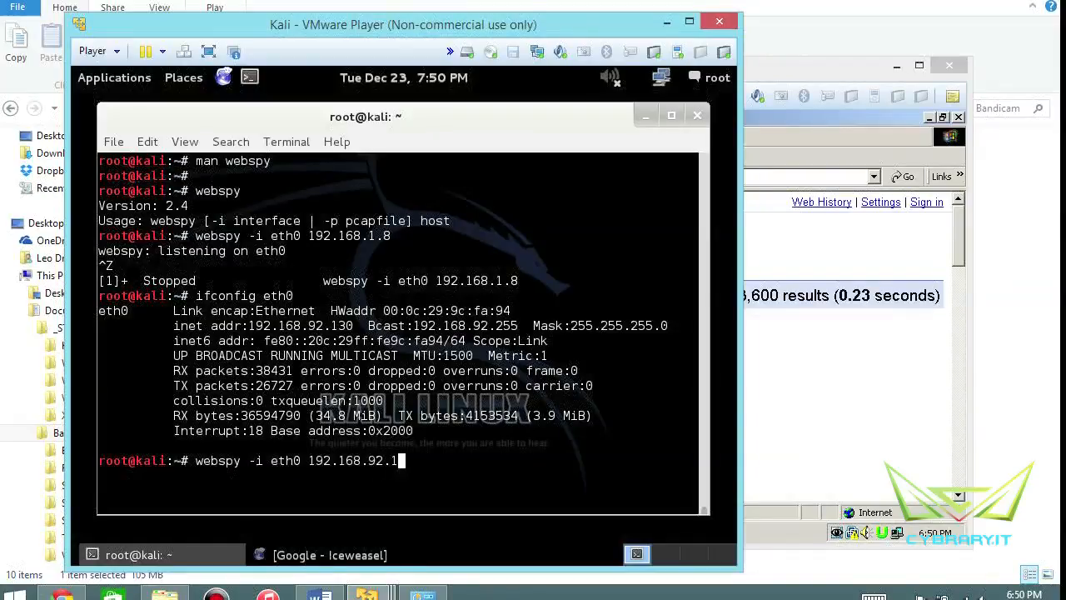
{"action": "type", "text": "30"}
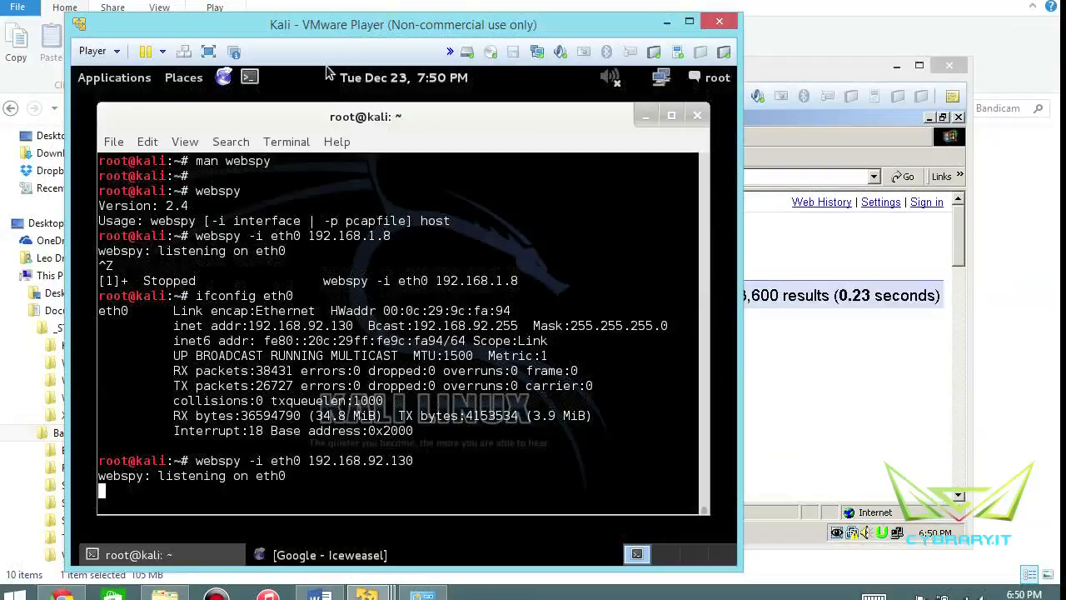
Open Iceweasel, visit leodregier.com, and return to the webspy terminal
{"action": "left_click", "coordinate": [223, 77]}
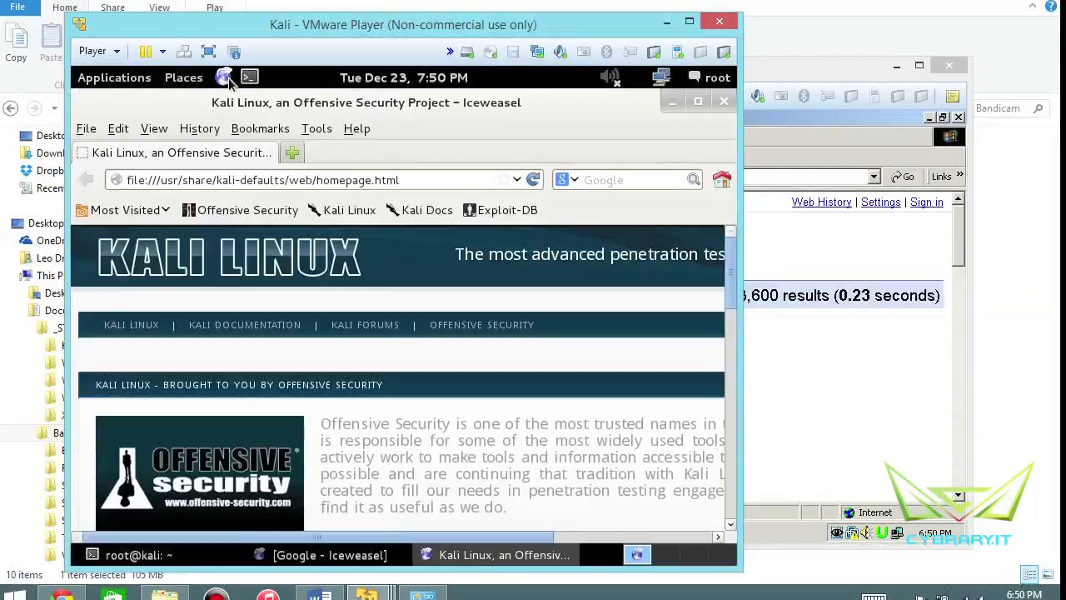
{"action": "left_click", "coordinate": [315, 180]}
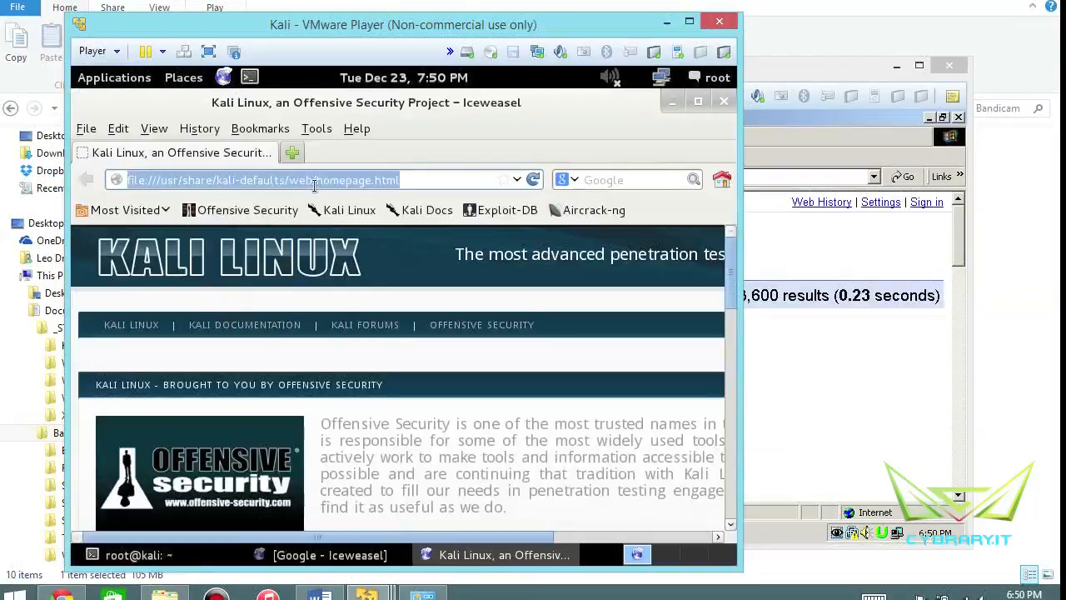
{"action": "type", "text": "leodregier.com"}
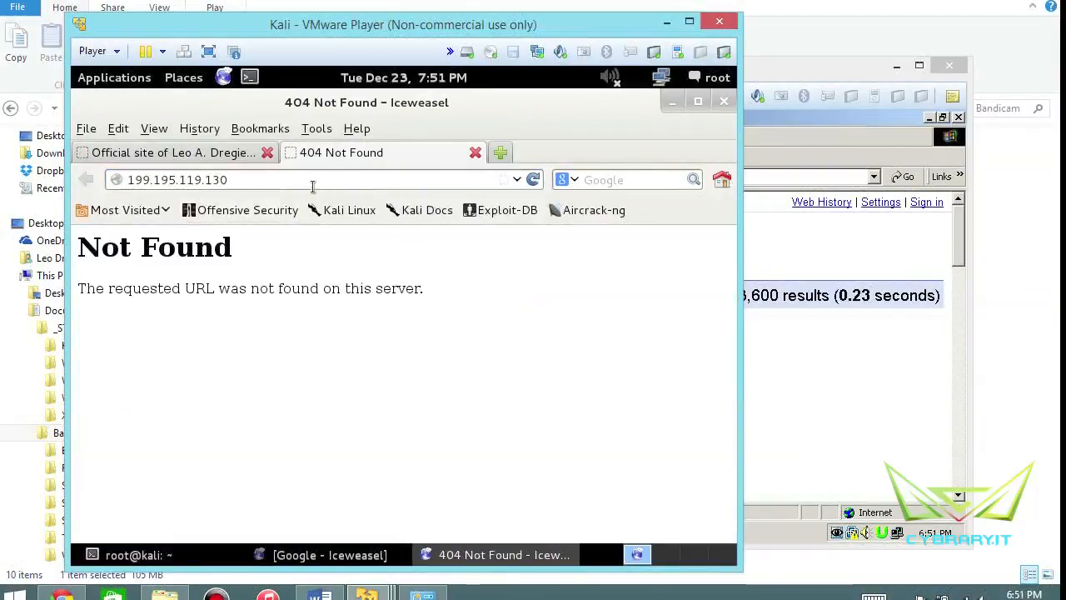
{"action": "left_click", "coordinate": [137, 555]}
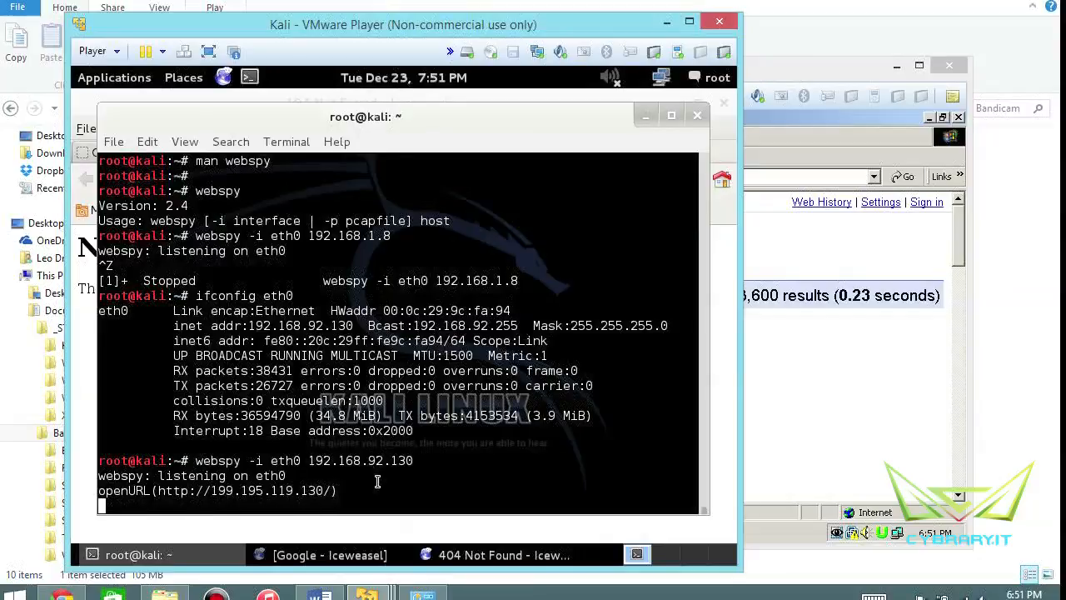
Back in Iceweasel, replace the current address with gmail.com
{"action": "left_click", "coordinate": [496, 554]}
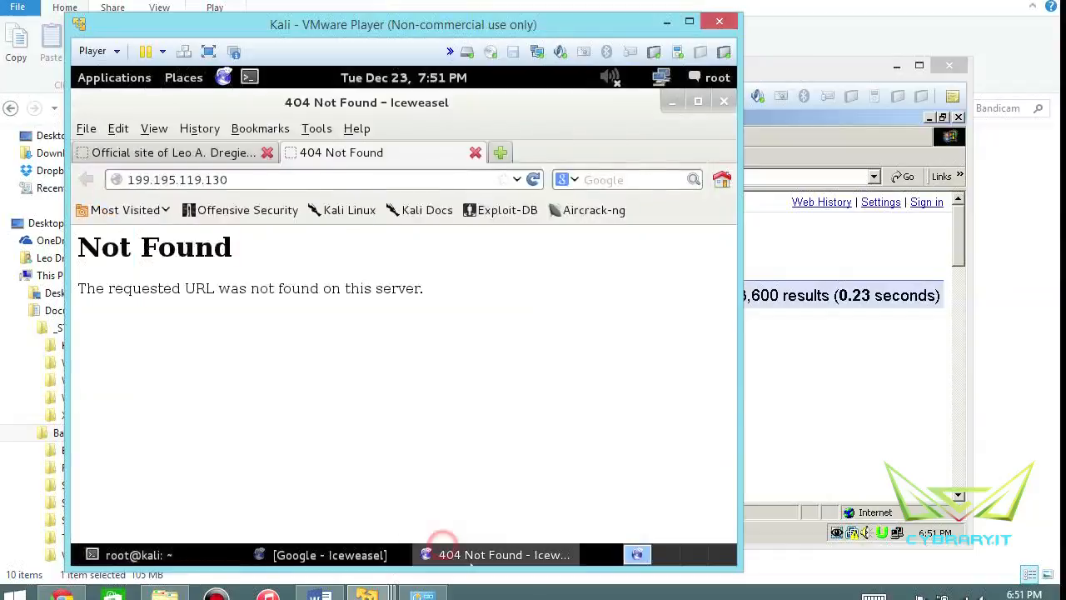
{"action": "left_click", "coordinate": [250, 180]}
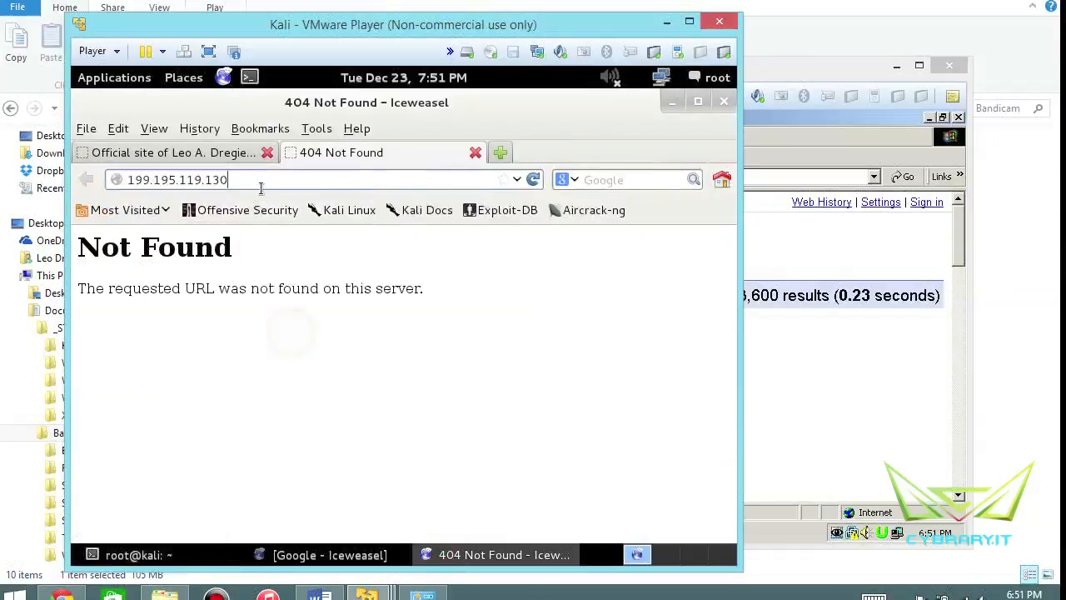
{"action": "triple_click", "coordinate": [176, 179]}
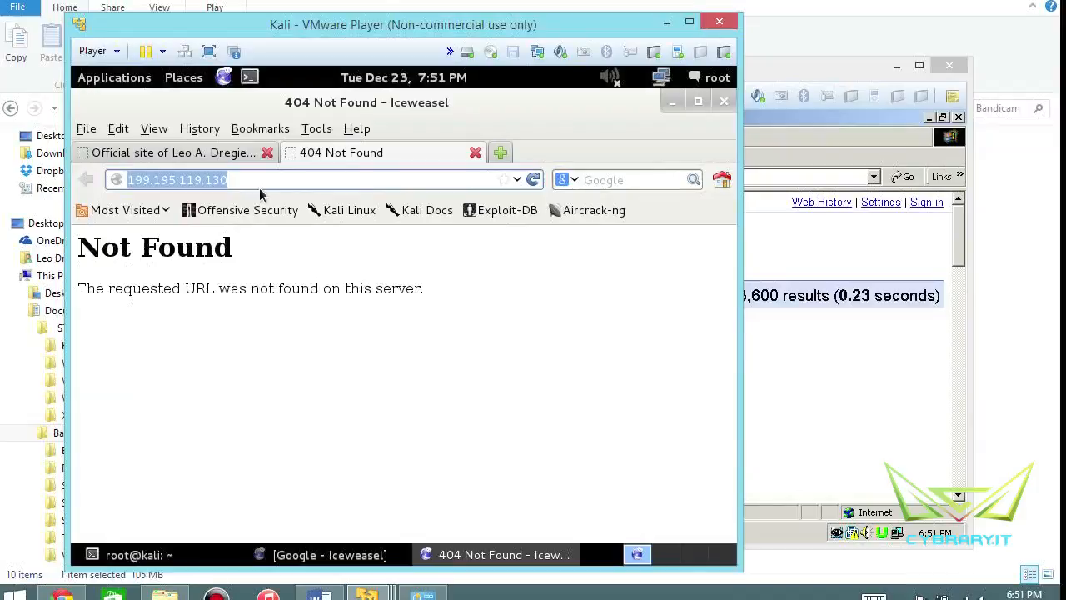
{"action": "type", "text": "gmail.com"}
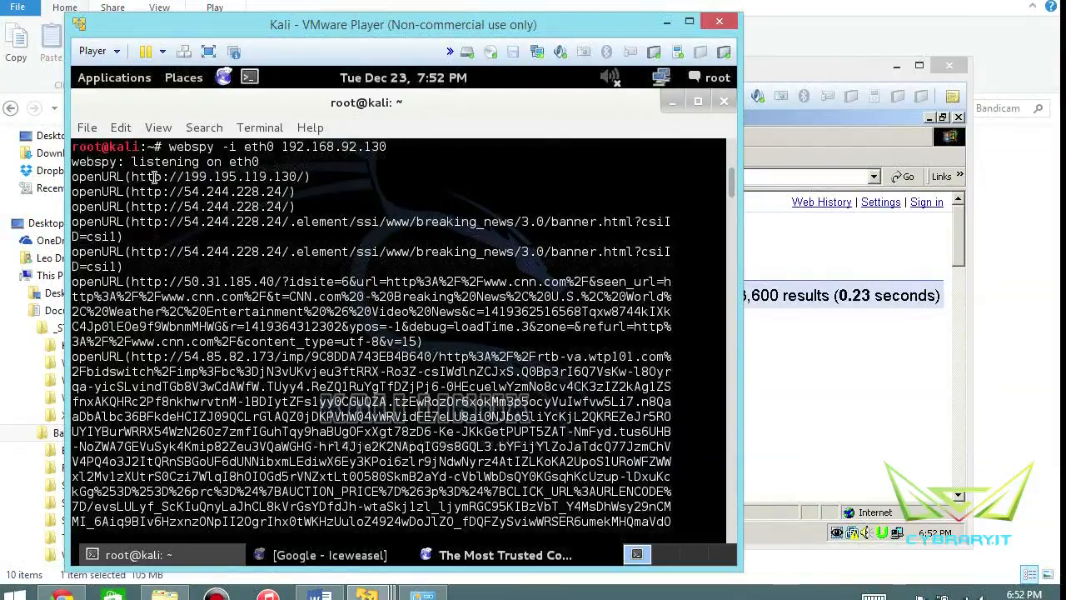
Highlight the first captured URLs and scroll through webspy's flood of openURL lines
{"action": "double_click", "coordinate": [237, 177]}
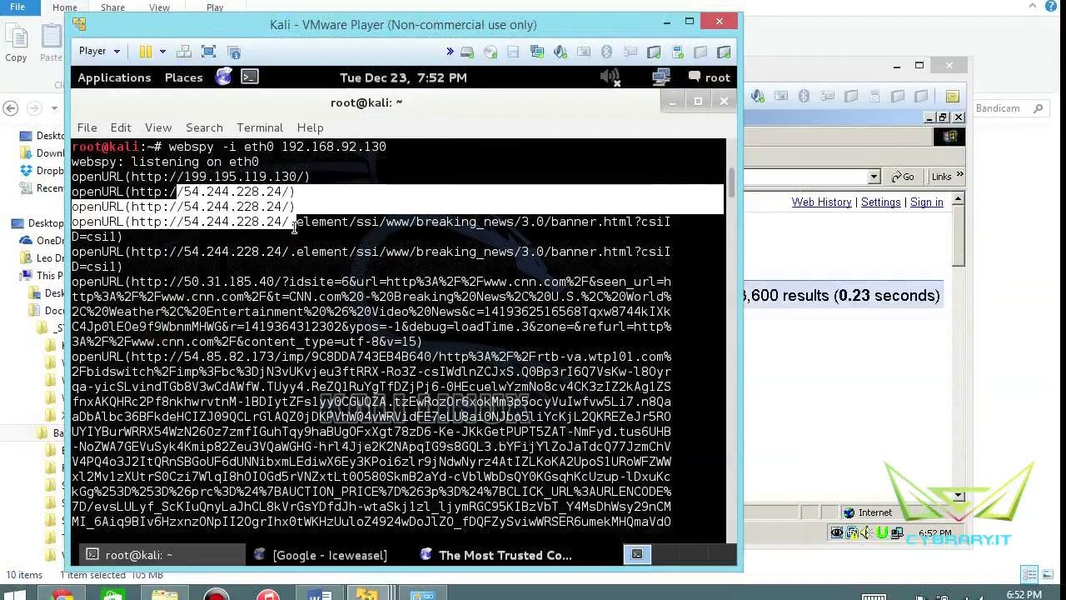
{"action": "scroll", "scroll_direction": "down", "scroll_amount": 3}
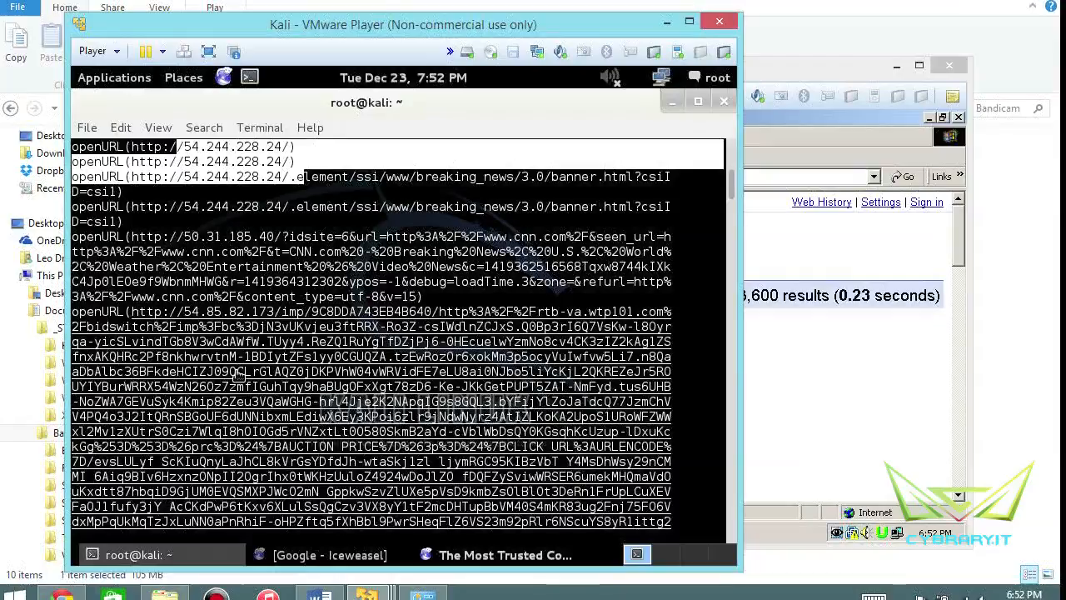
{"action": "scroll", "scroll_direction": "down", "scroll_amount": 3}
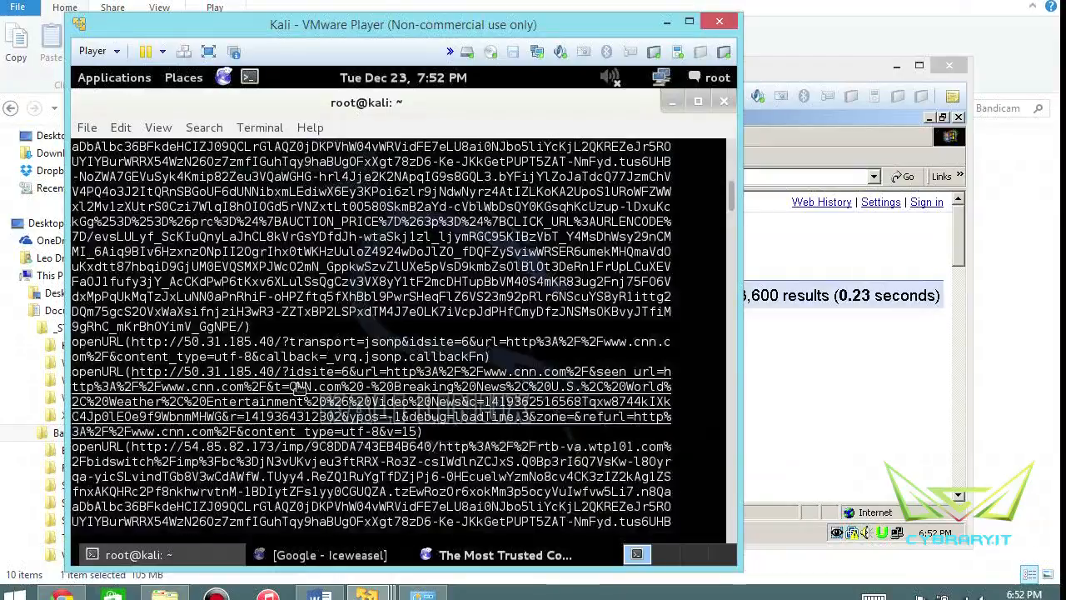
{"action": "scroll", "scroll_direction": "down", "scroll_amount": 3}
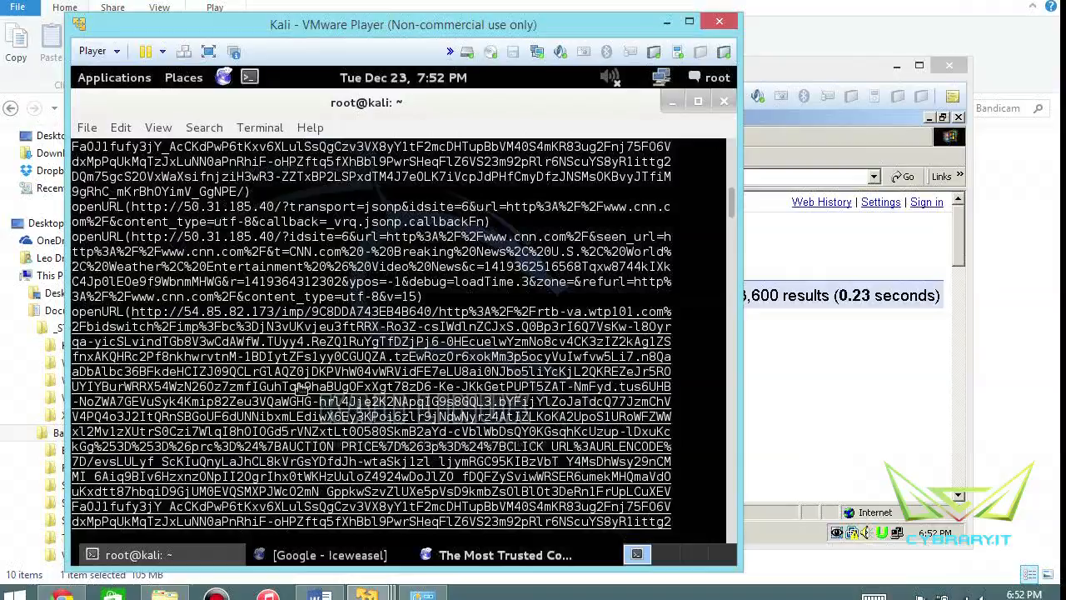
{"action": "scroll", "scroll_direction": "down", "scroll_amount": 3}
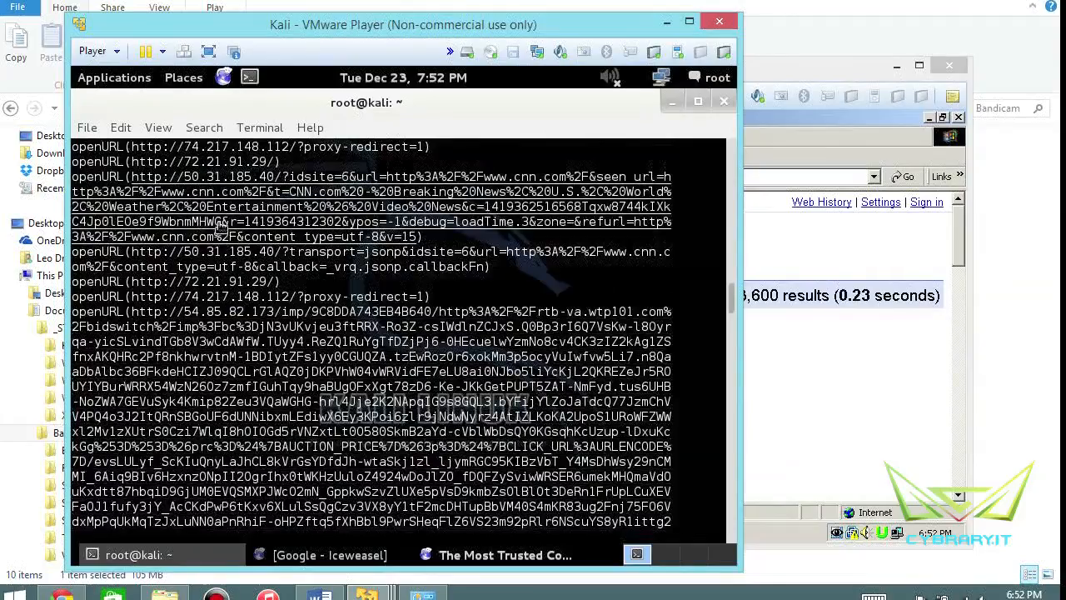
{"action": "scroll", "scroll_direction": "down", "scroll_amount": 3}
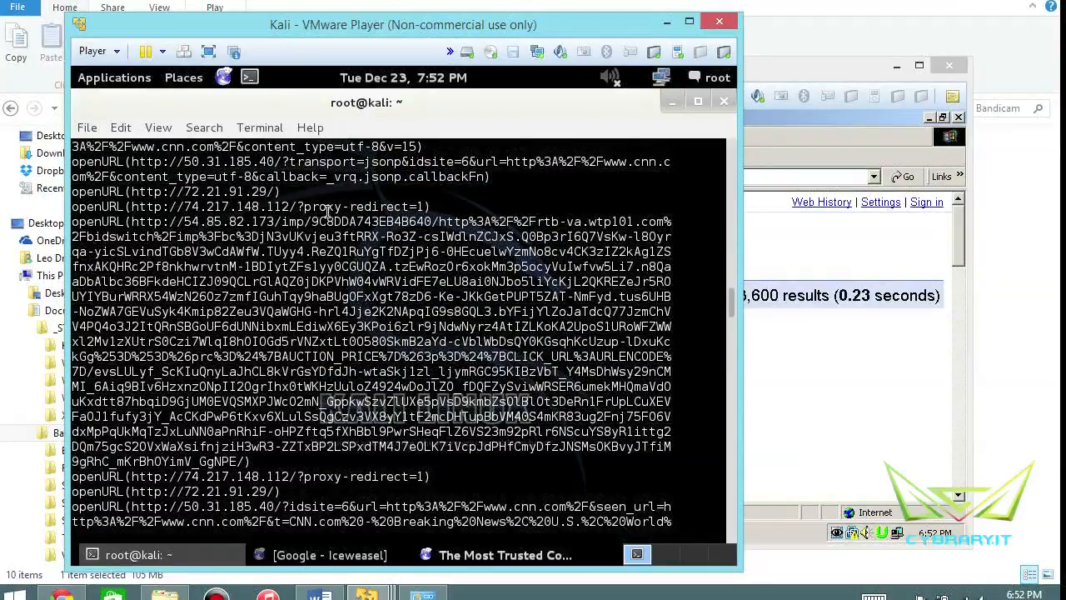
{"action": "scroll", "scroll_direction": "down", "scroll_amount": 3}
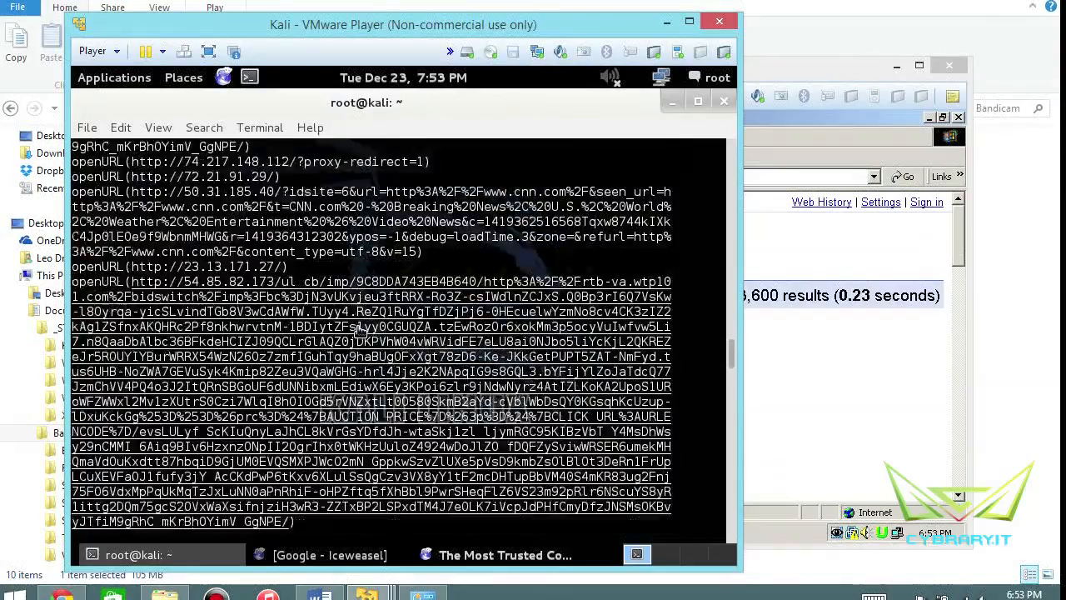
{"action": "scroll", "scroll_direction": "down", "scroll_amount": 3}
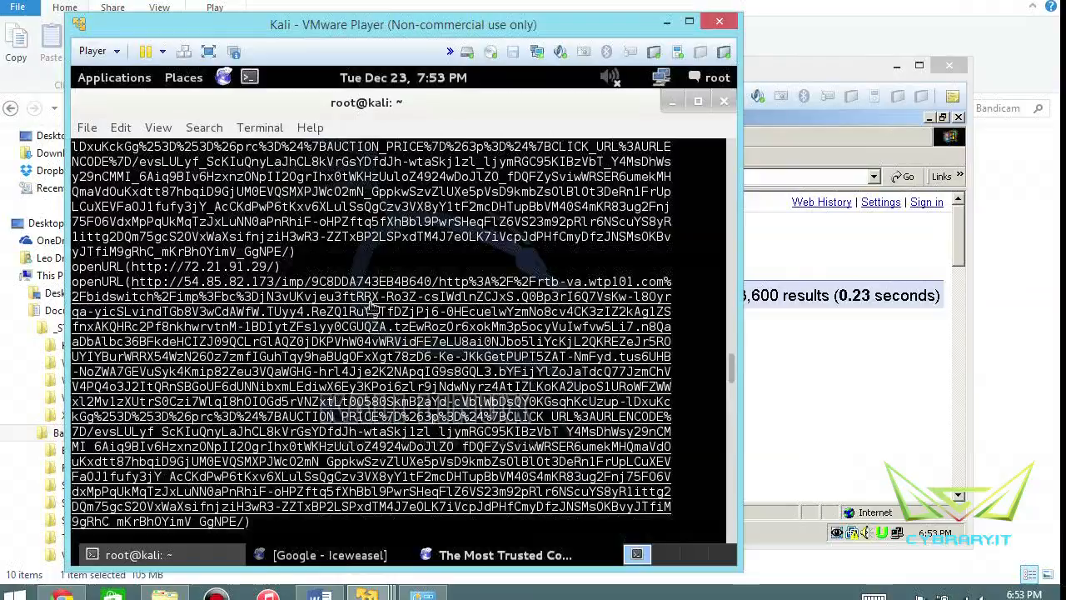
{"action": "scroll", "scroll_direction": "down", "scroll_amount": 3}
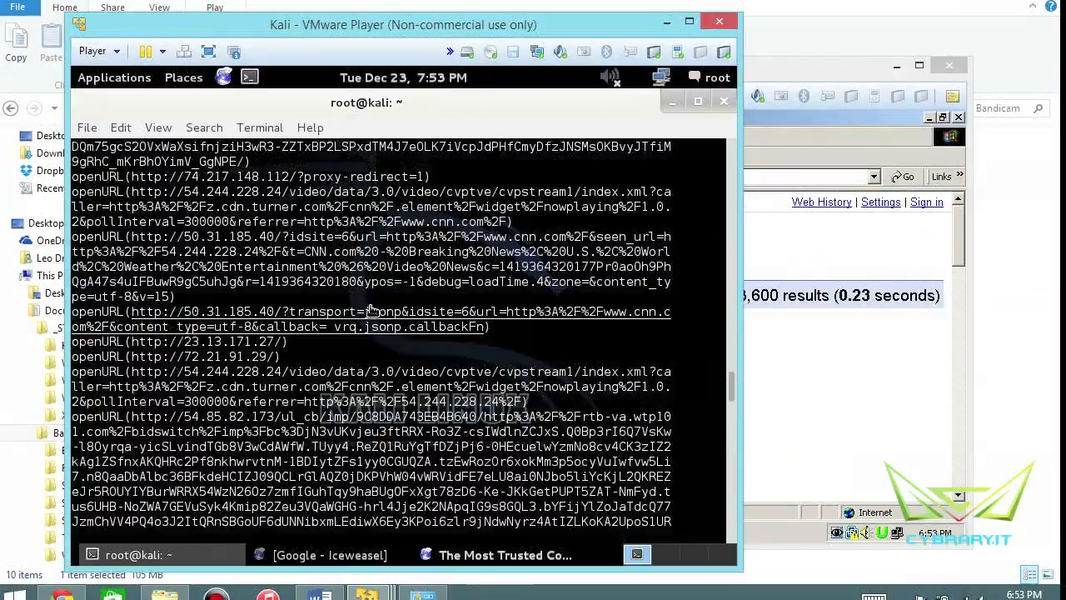
{"action": "scroll", "scroll_direction": "down", "scroll_amount": 3}
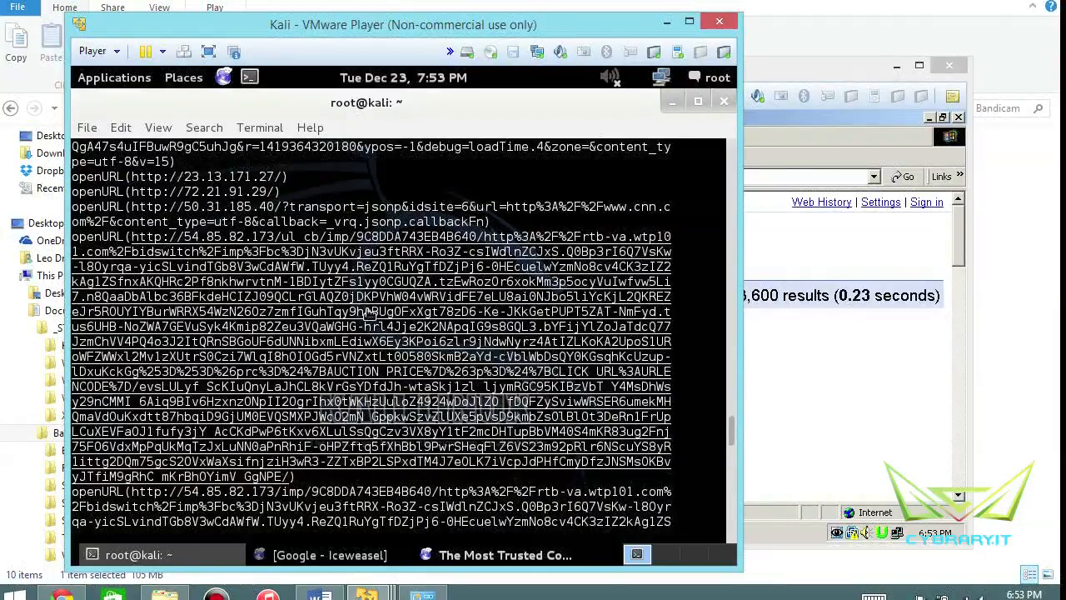
{"action": "scroll", "scroll_direction": "down", "scroll_amount": 3}
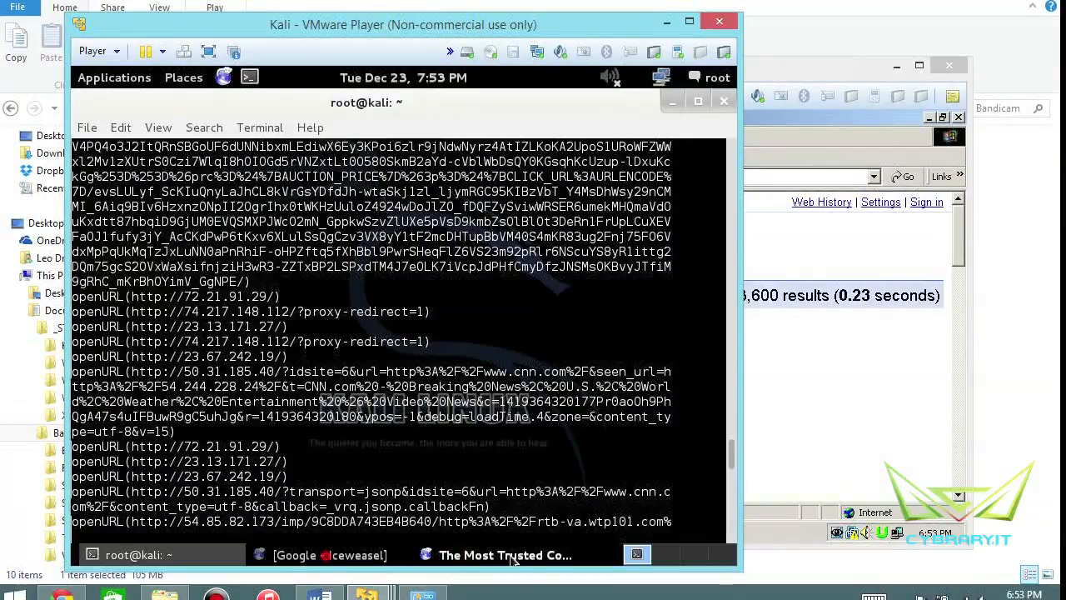
Switch to Iceweasel, cancel the download prompt, and confirm closing all 92 tabs
{"action": "left_click", "coordinate": [496, 554]}
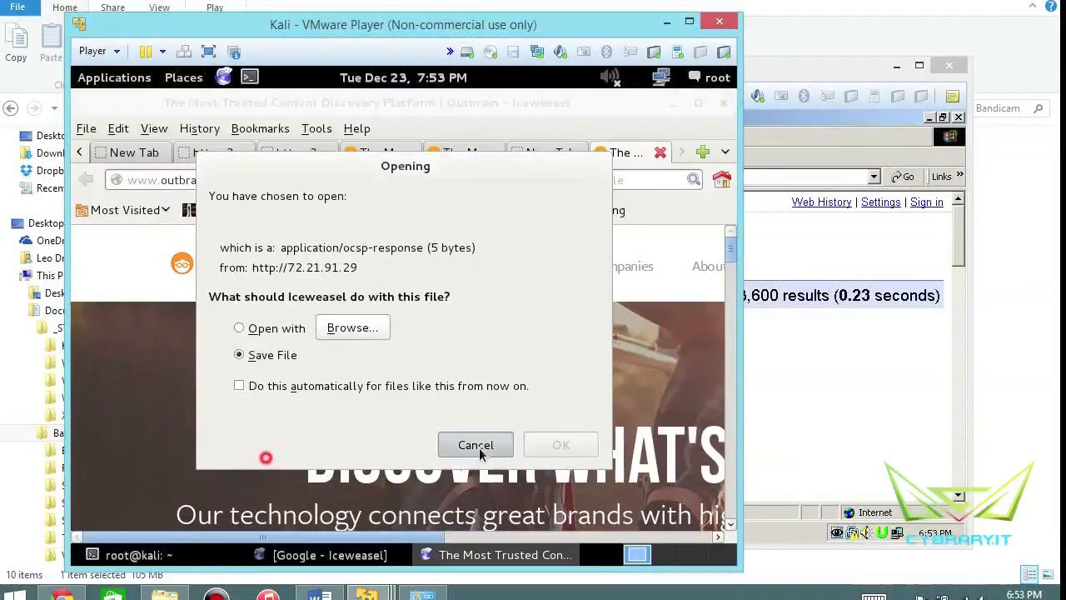
{"action": "left_click", "coordinate": [475, 445]}
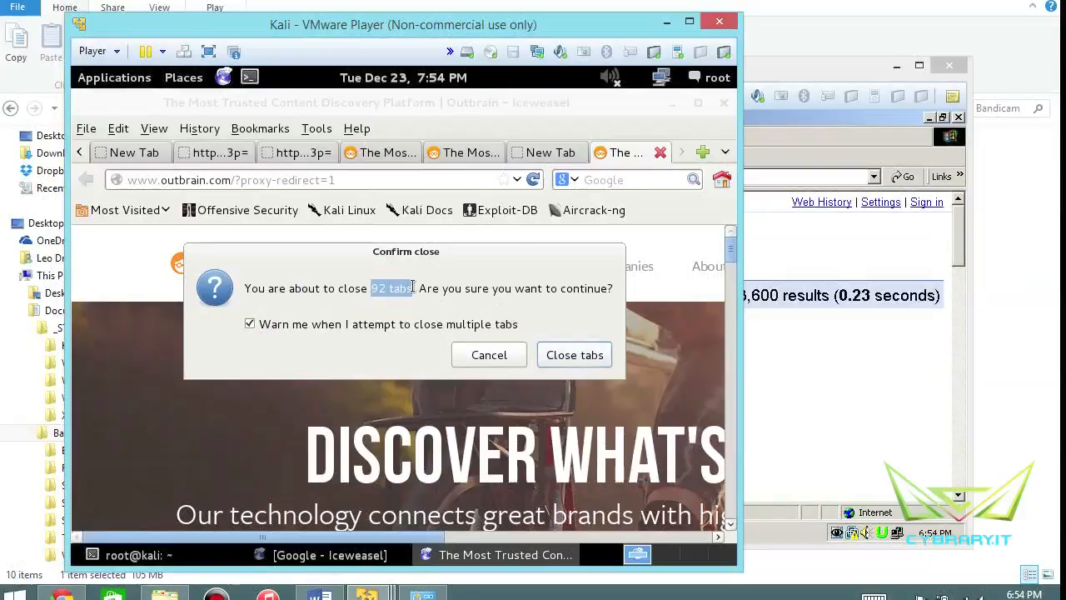
{"action": "mouse_move", "coordinate": [410, 306]}
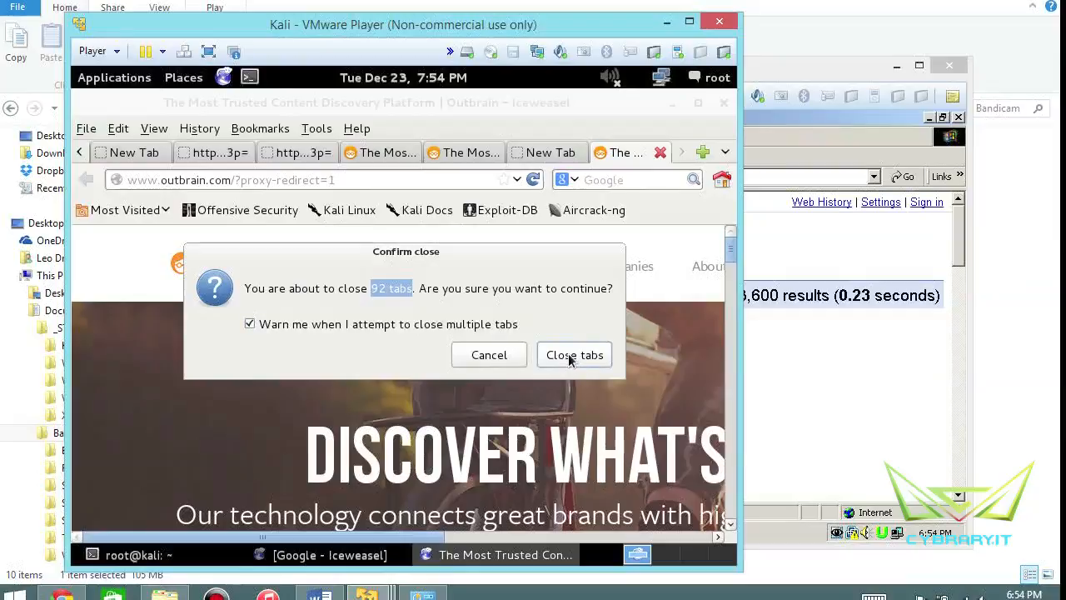
{"action": "mouse_move", "coordinate": [560, 370]}
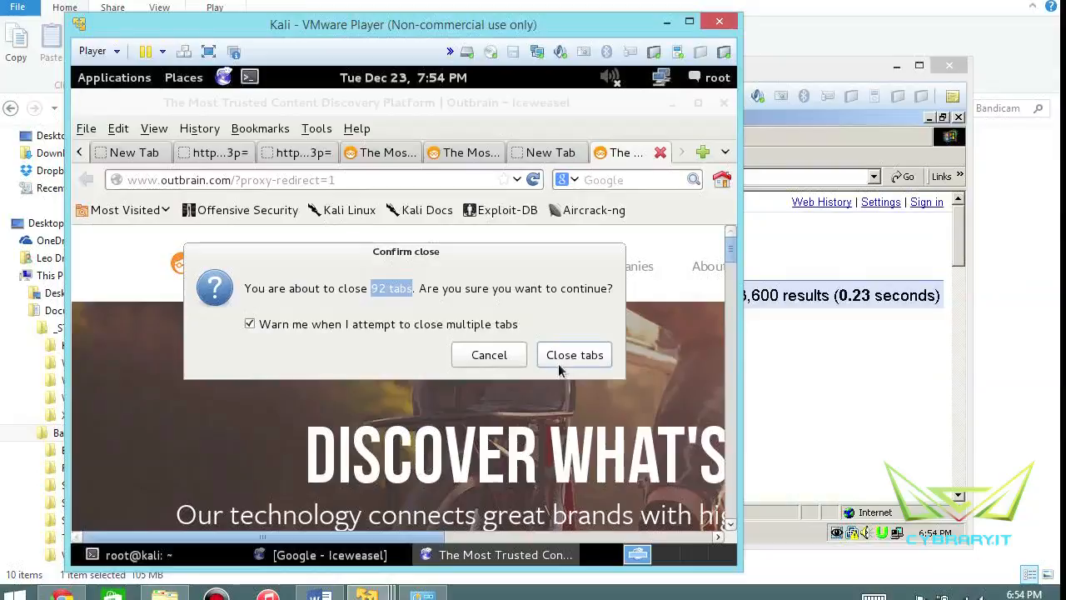
{"action": "left_click", "coordinate": [574, 354]}
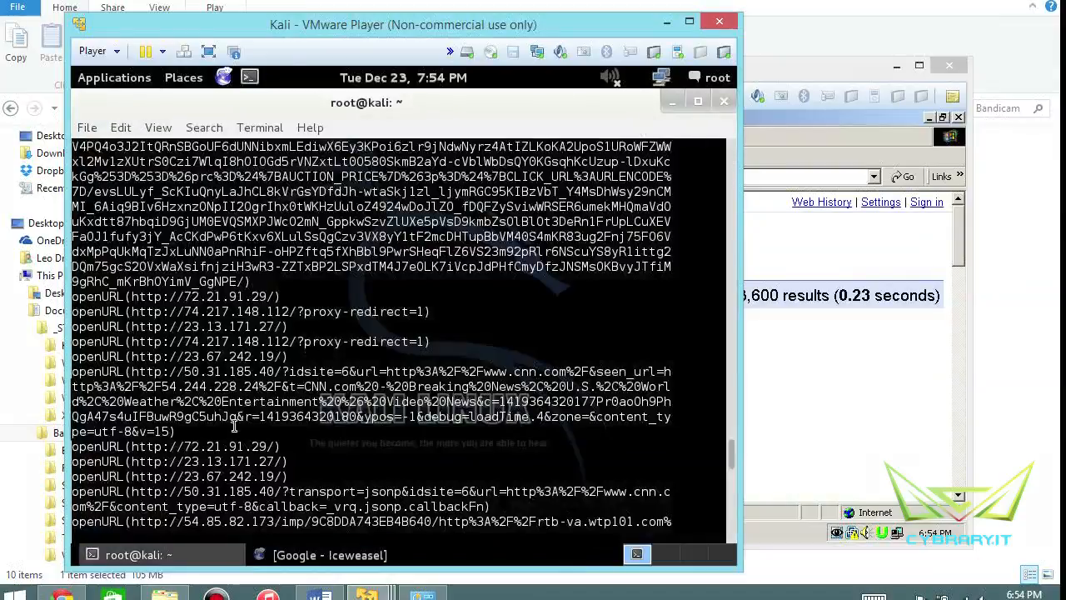
Scroll the terminal output and retype webspy -i eth0 192.168.92.130
{"action": "scroll", "scroll_direction": "down", "scroll_amount": 3}
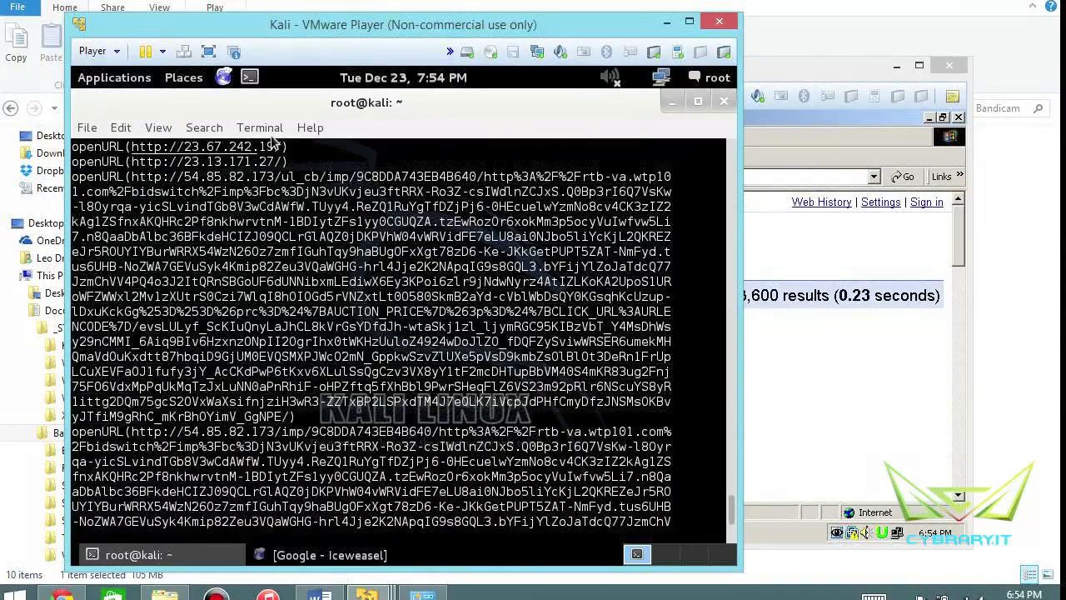
{"action": "scroll", "scroll_direction": "down", "scroll_amount": 3}
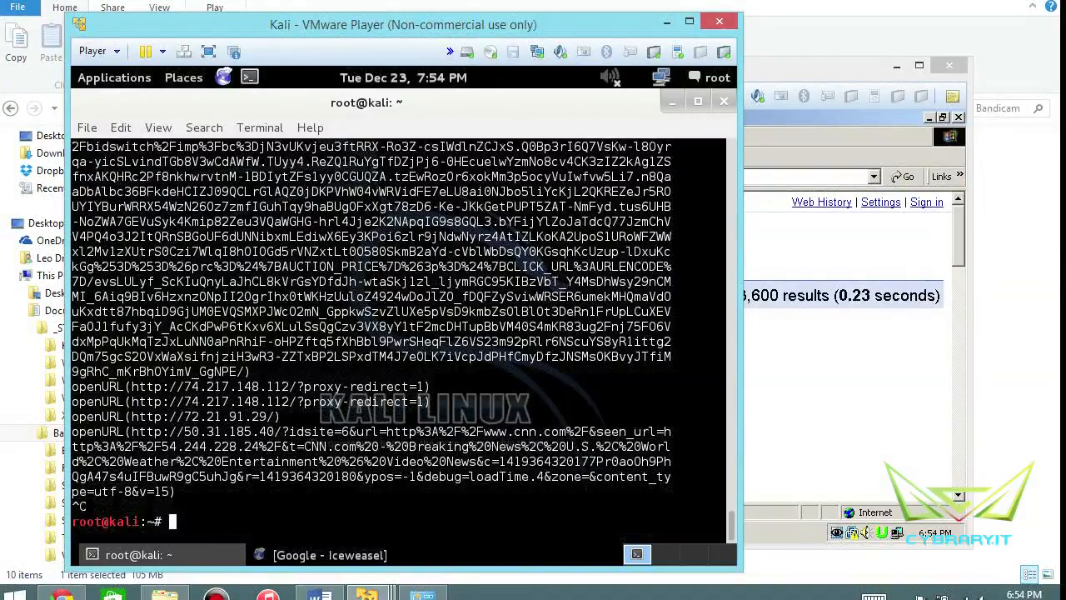
{"action": "type", "text": "webspy -i eth0 192.168.92.130"}
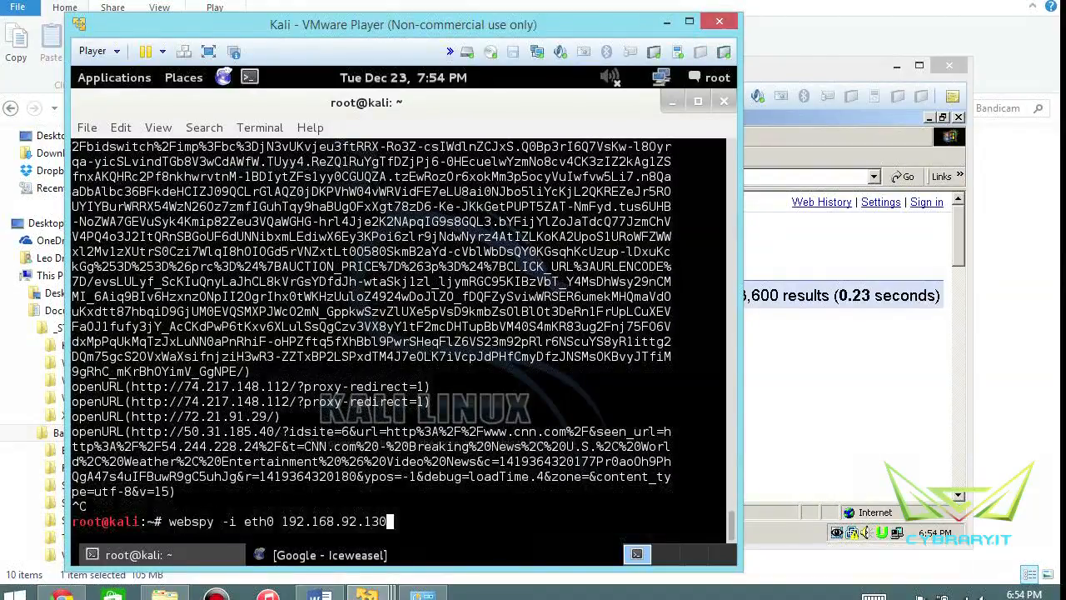